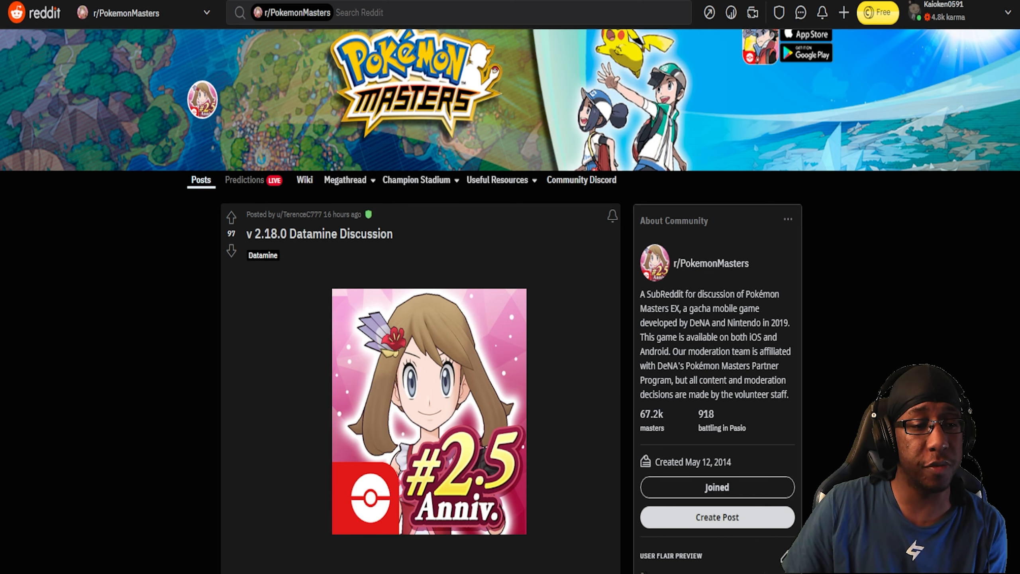
{"action": "scroll", "scroll_direction": "down", "scroll_amount": 3}
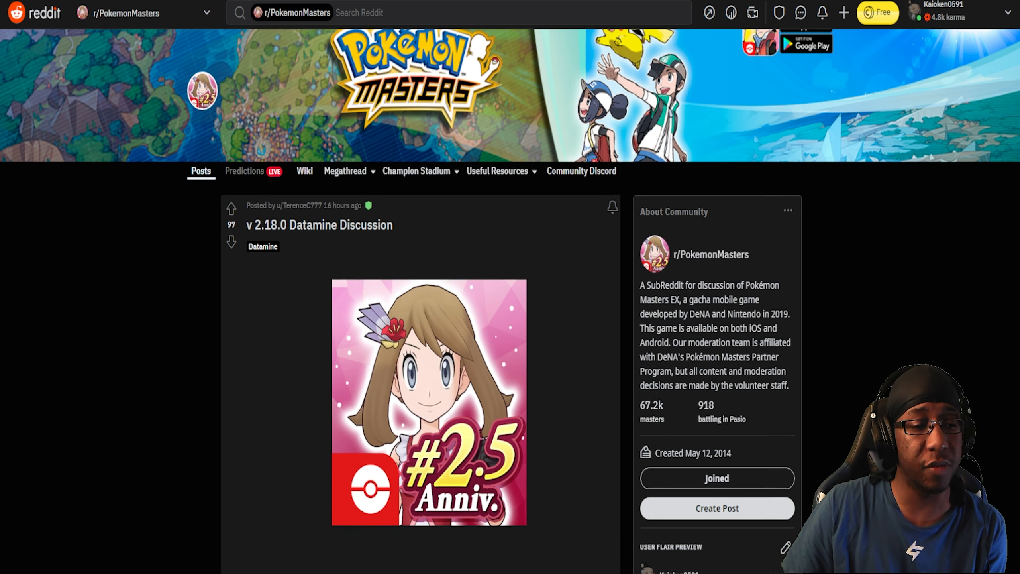
{"action": "scroll", "scroll_direction": "down", "scroll_amount": 3}
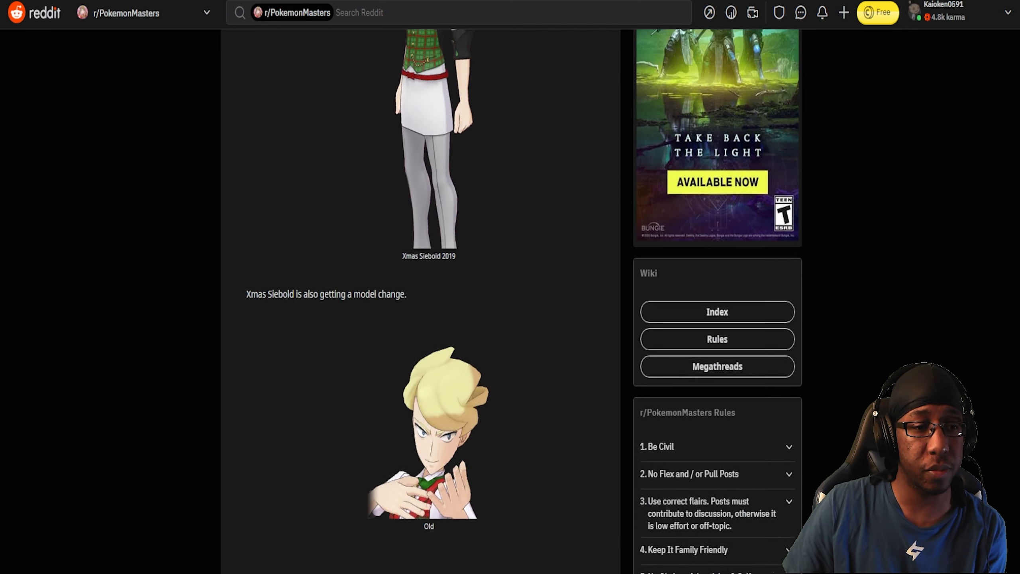
{"action": "scroll", "scroll_direction": "down", "scroll_amount": 3}
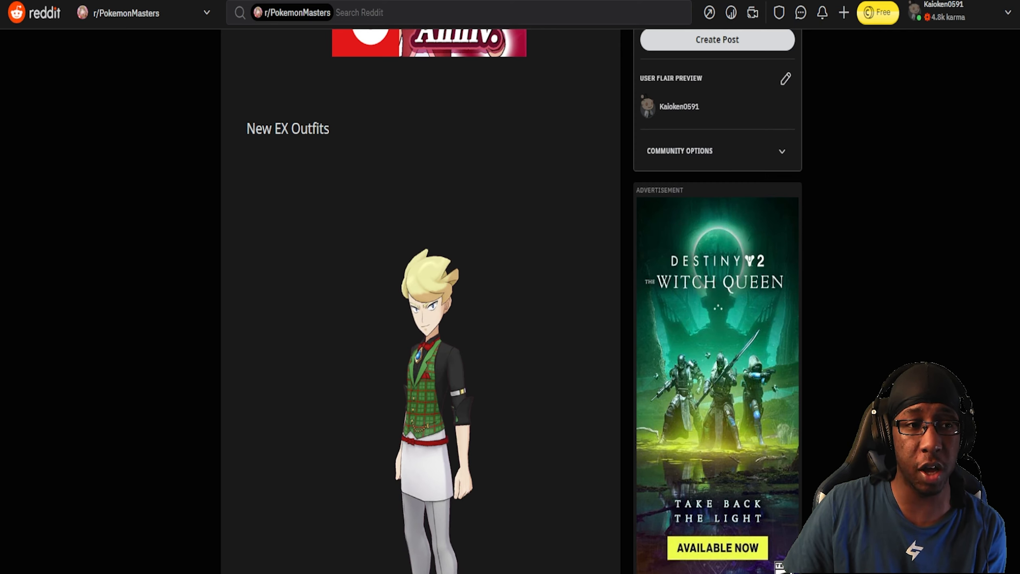
{"action": "scroll", "scroll_direction": "down", "scroll_amount": 3}
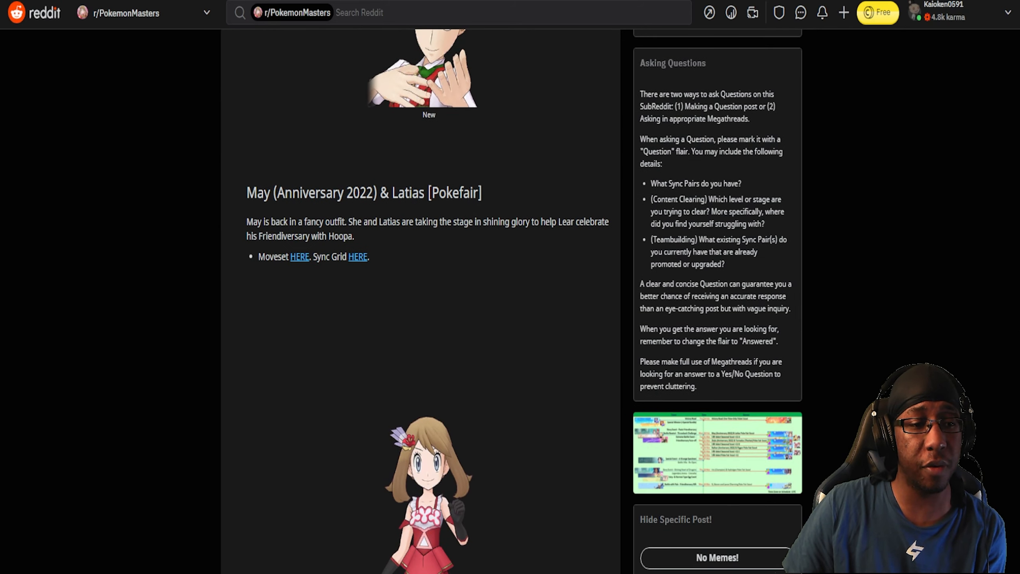
{"action": "scroll", "scroll_direction": "down", "scroll_amount": 3}
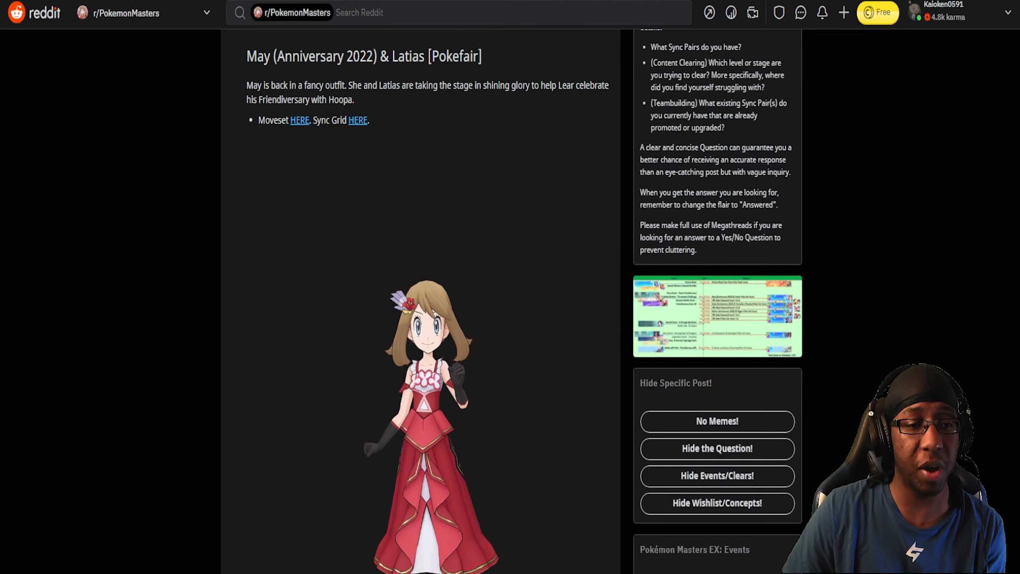
{"action": "scroll", "scroll_direction": "down", "scroll_amount": 3}
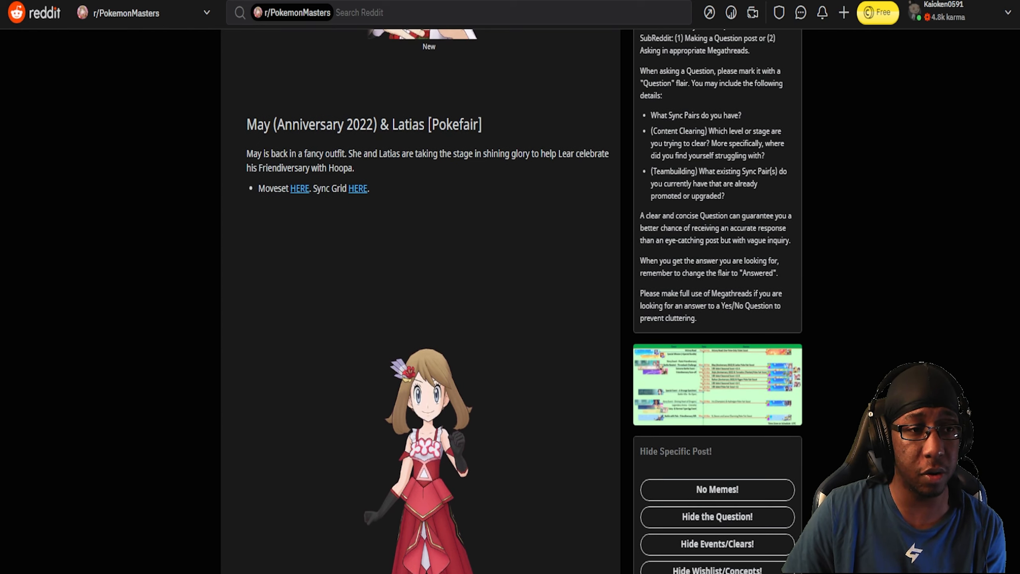
{"action": "scroll", "scroll_direction": "down", "scroll_amount": 3}
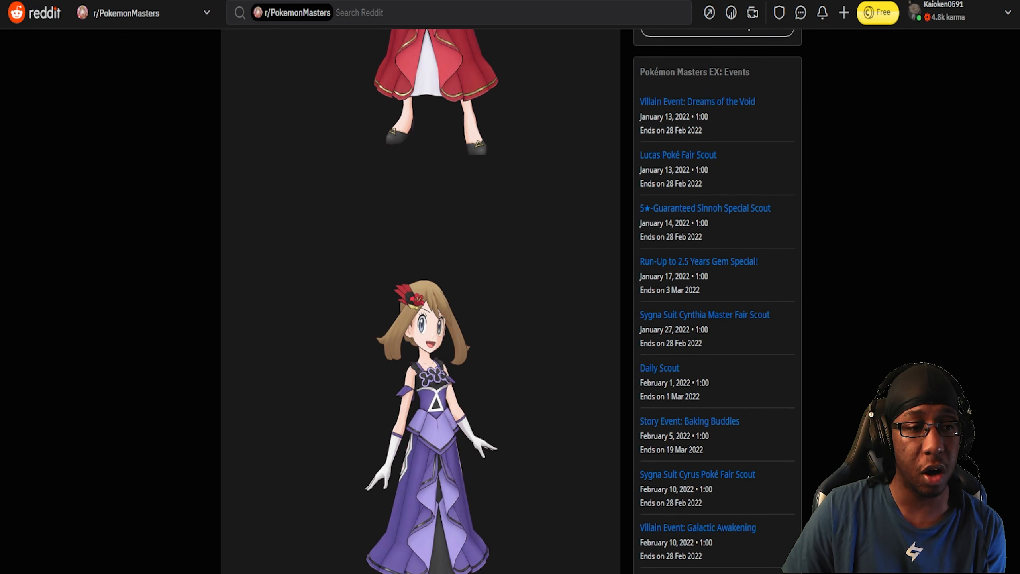
{"action": "scroll", "scroll_direction": "down", "scroll_amount": 3}
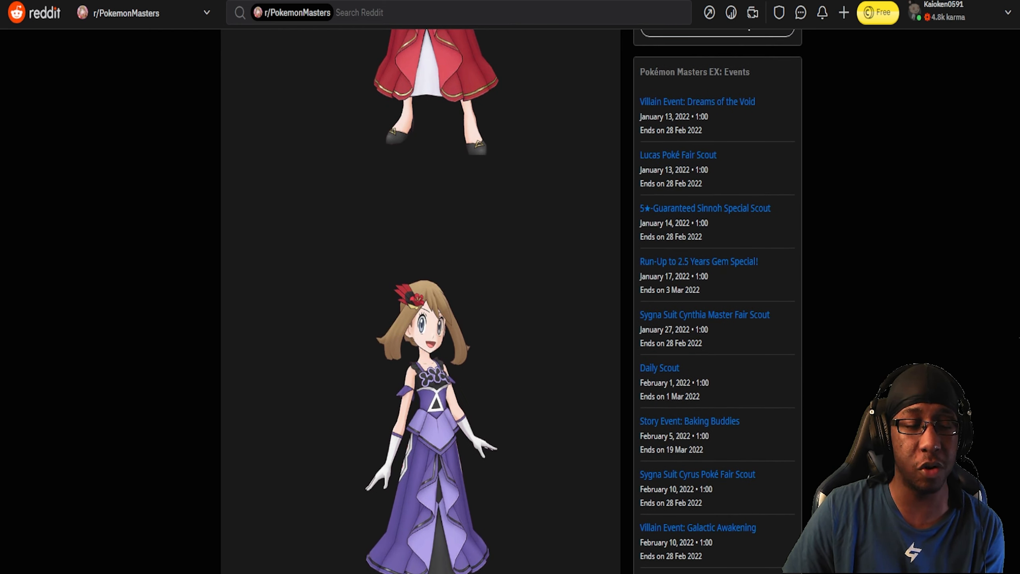
{"action": "scroll", "scroll_direction": "down", "scroll_amount": 3}
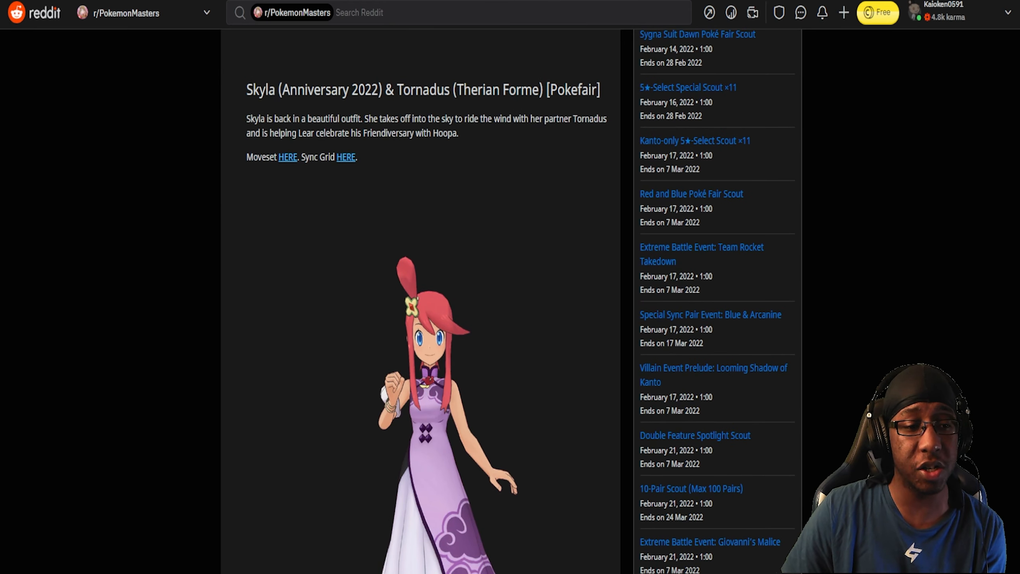
{"action": "scroll", "scroll_direction": "down", "scroll_amount": 3}
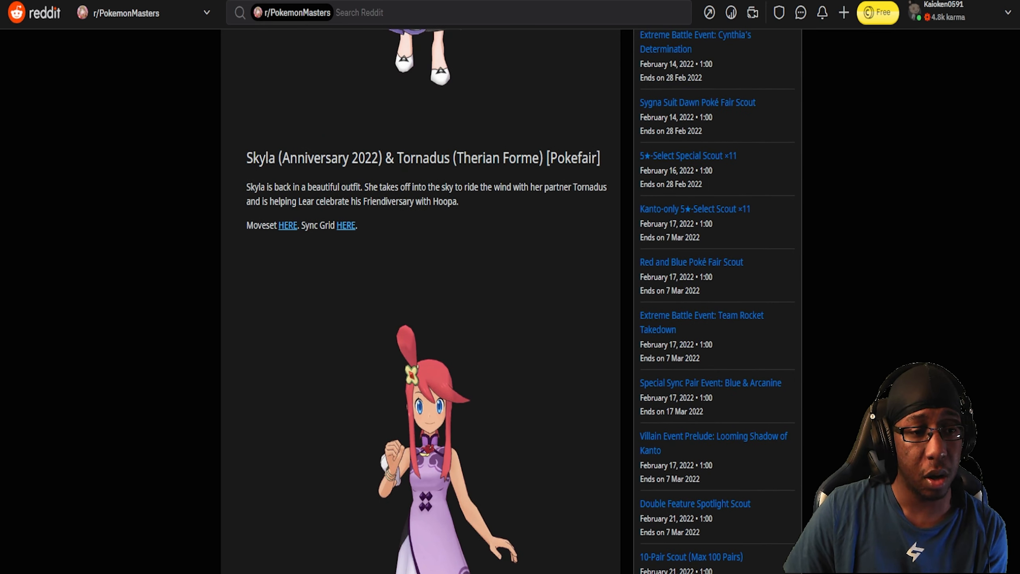
{"action": "scroll", "scroll_direction": "down", "scroll_amount": 3}
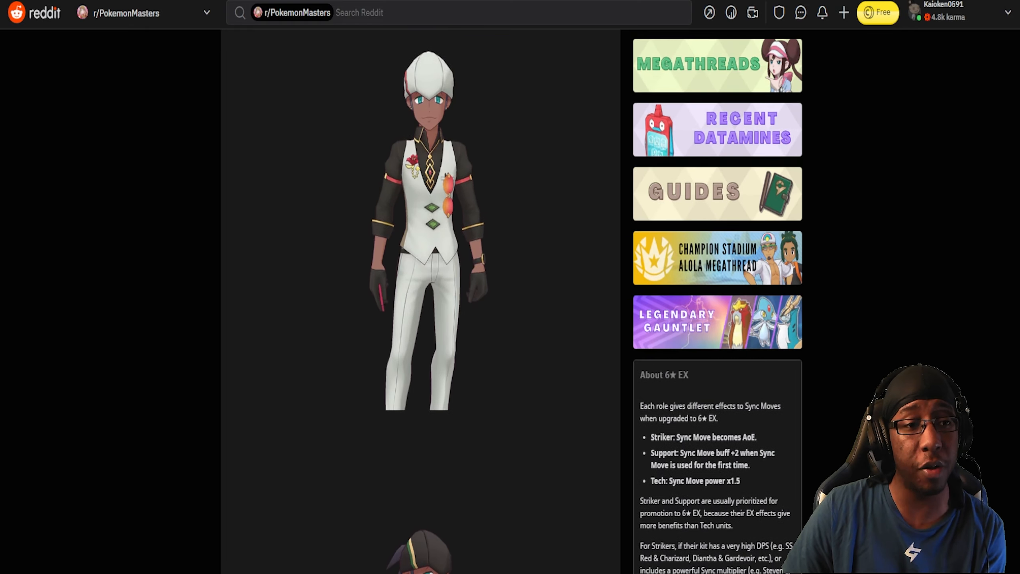
{"action": "scroll", "scroll_direction": "down", "scroll_amount": 3}
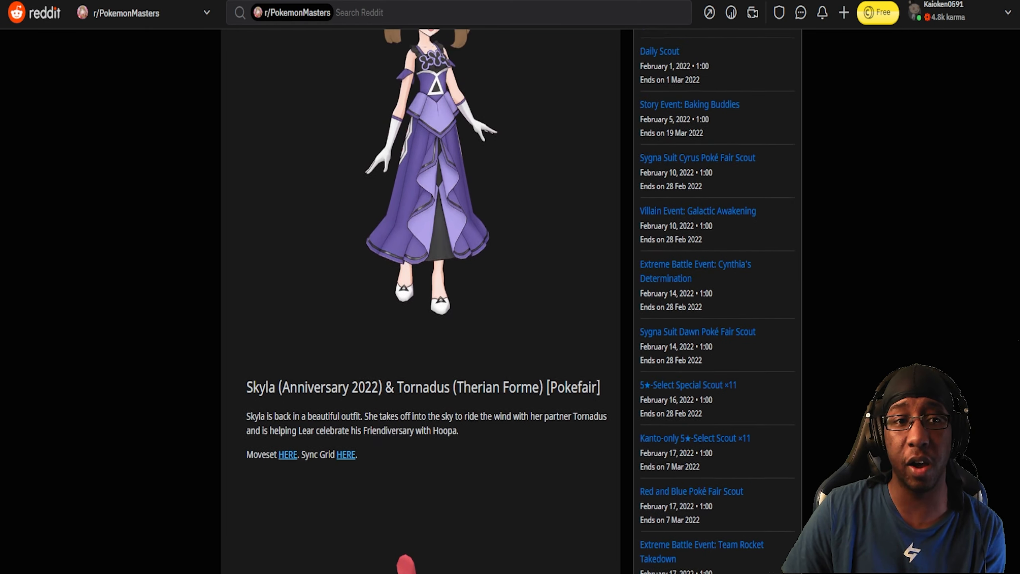
{"action": "scroll", "scroll_direction": "down", "scroll_amount": 3}
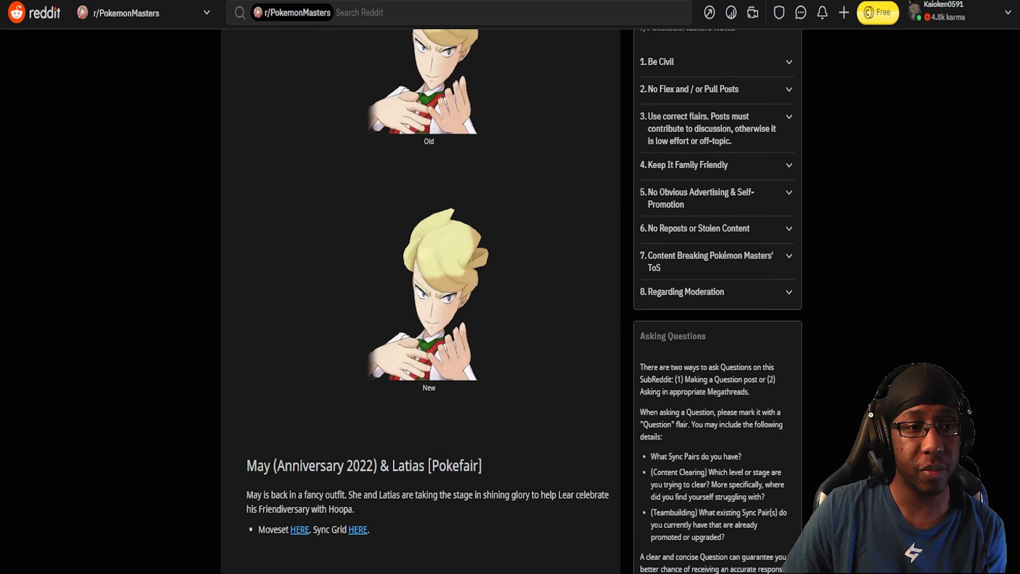
{"action": "scroll", "scroll_direction": "down", "scroll_amount": 3}
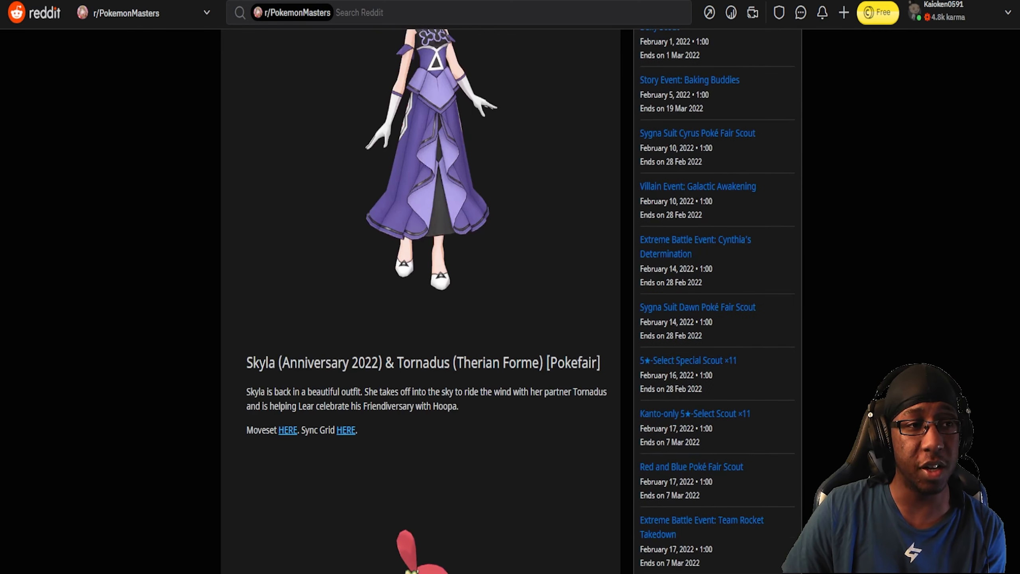
{"action": "scroll", "scroll_direction": "down", "scroll_amount": 3}
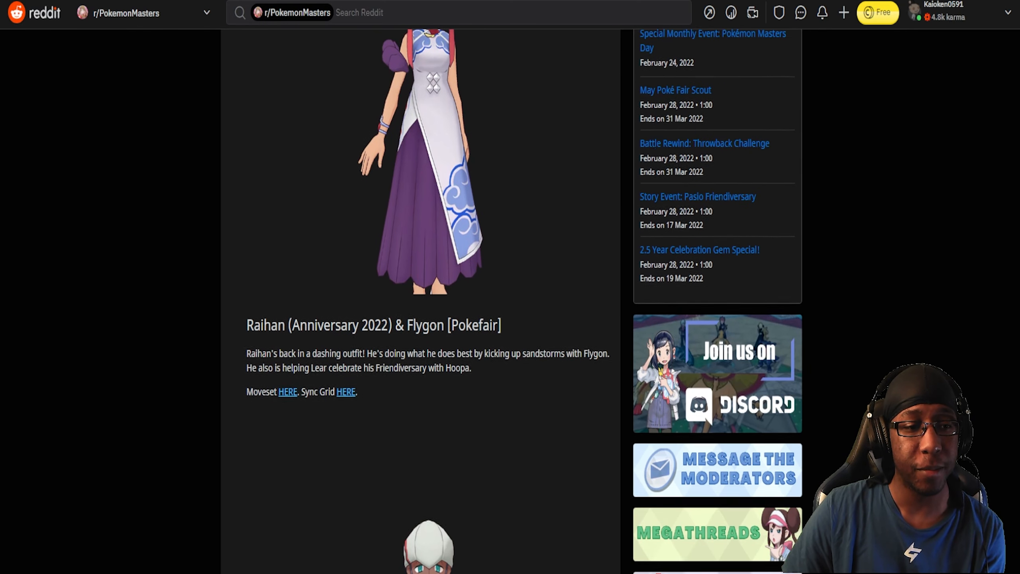
{"action": "scroll", "scroll_direction": "down", "scroll_amount": 3}
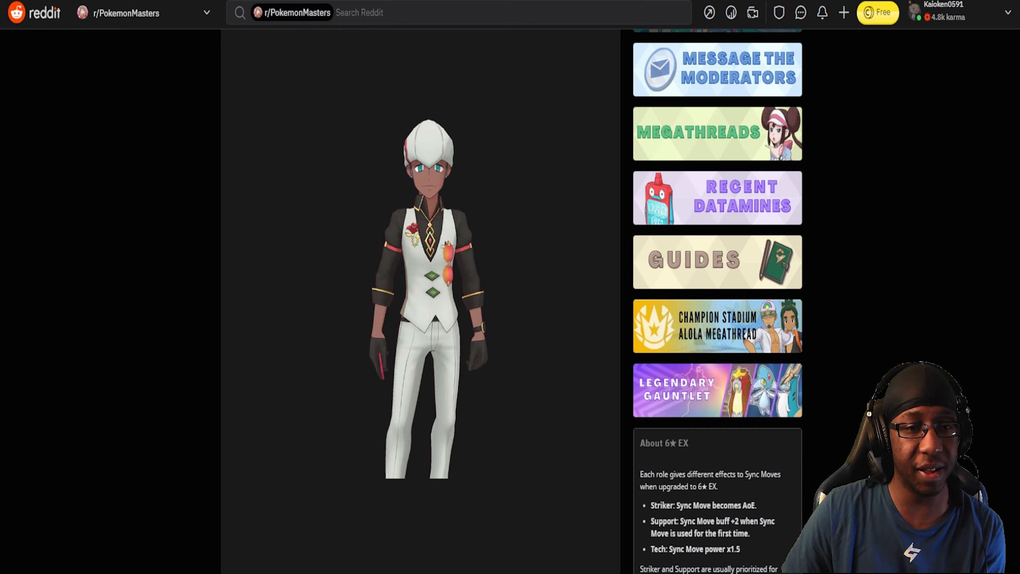
{"action": "scroll", "scroll_direction": "down", "scroll_amount": 3}
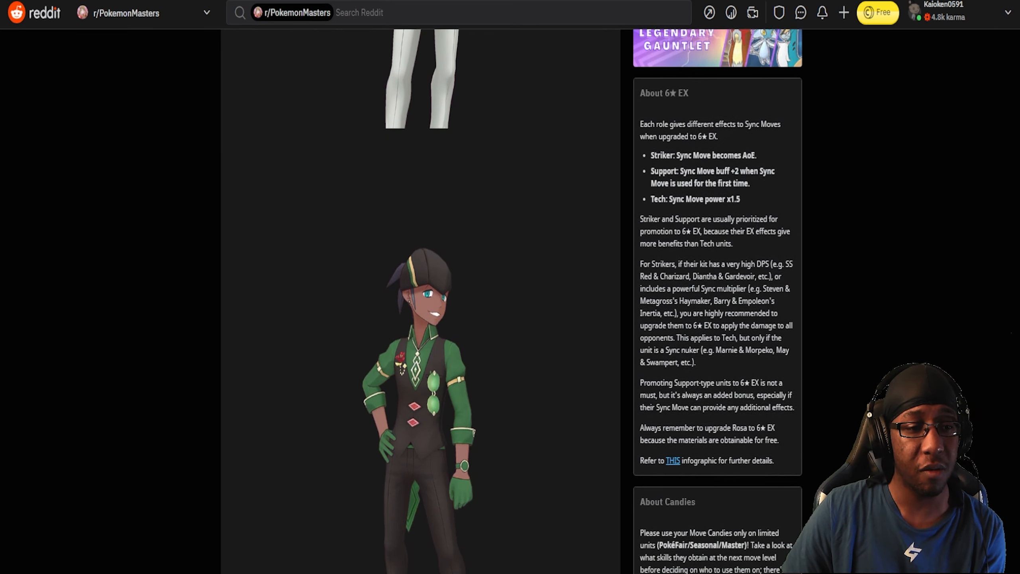
{"action": "scroll", "scroll_direction": "down", "scroll_amount": 3}
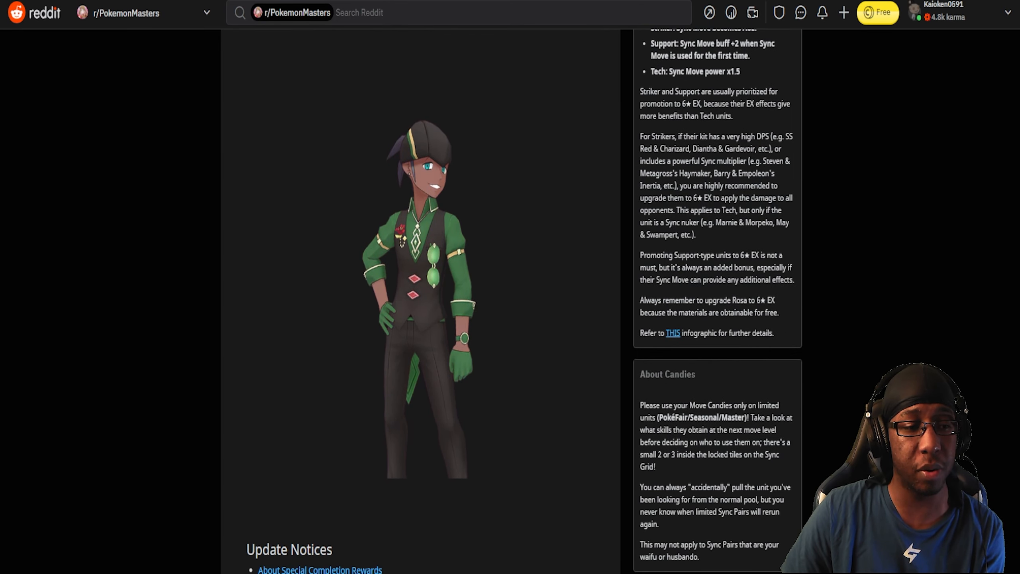
{"action": "scroll", "scroll_direction": "down", "scroll_amount": 3}
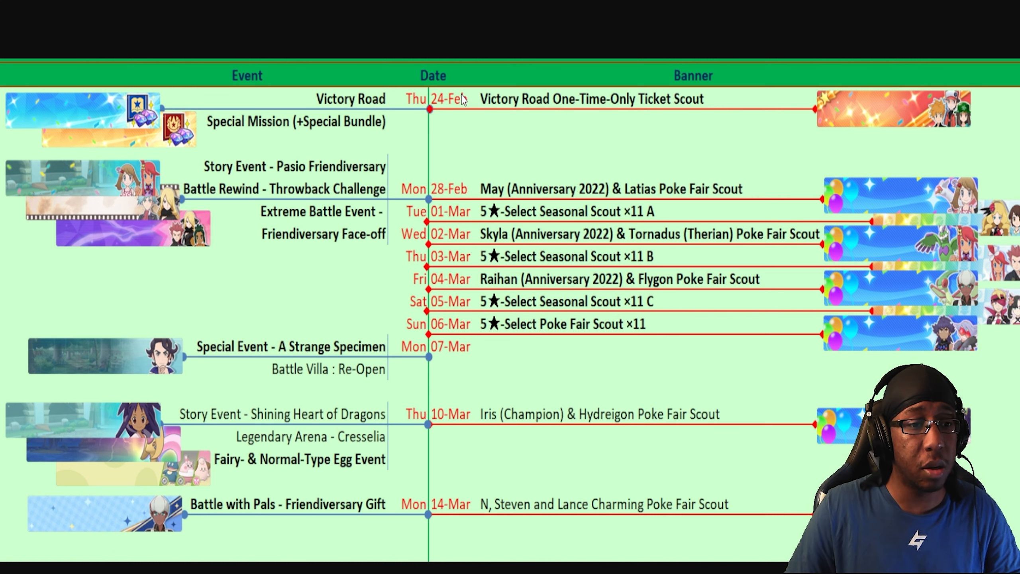
{"action": "mouse_move", "coordinate": [461, 504]}
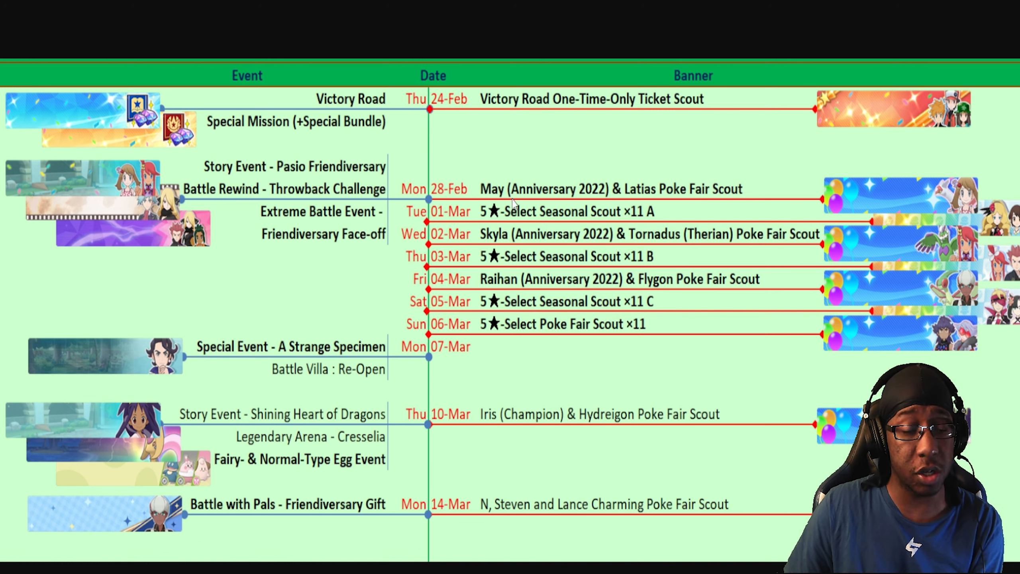
{"action": "mouse_move", "coordinate": [509, 202]}
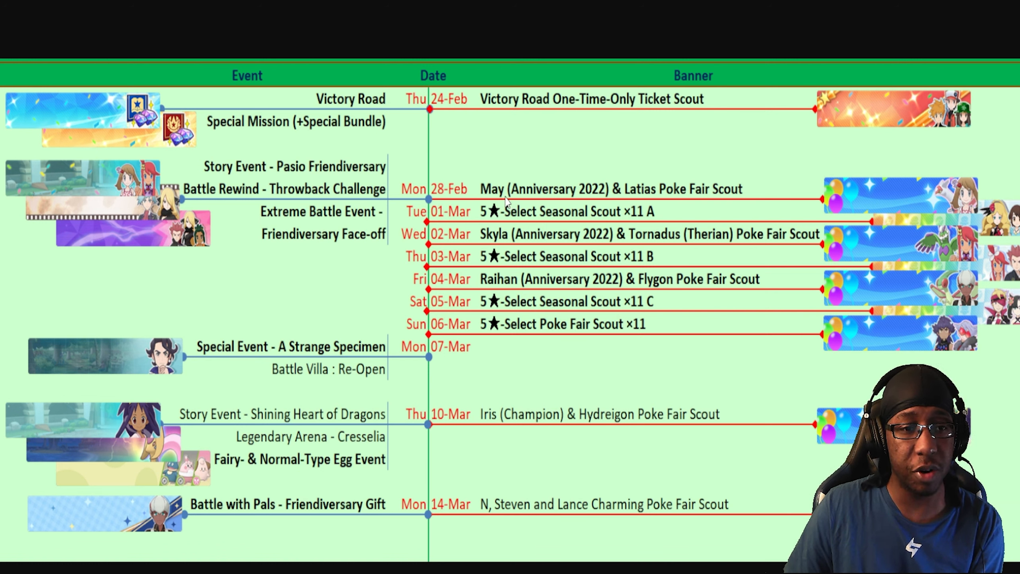
{"action": "mouse_move", "coordinate": [623, 252]}
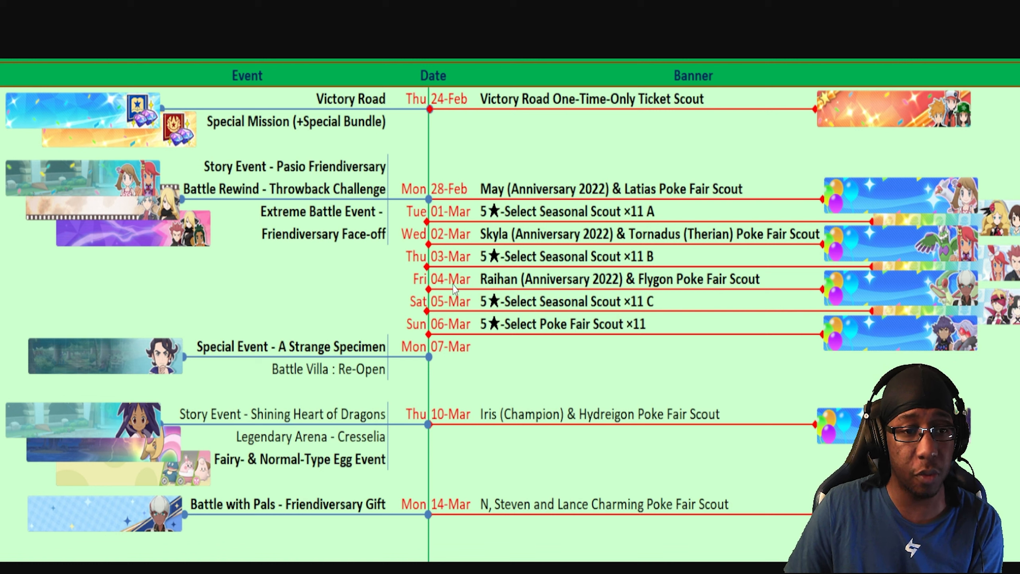
{"action": "mouse_move", "coordinate": [347, 369]}
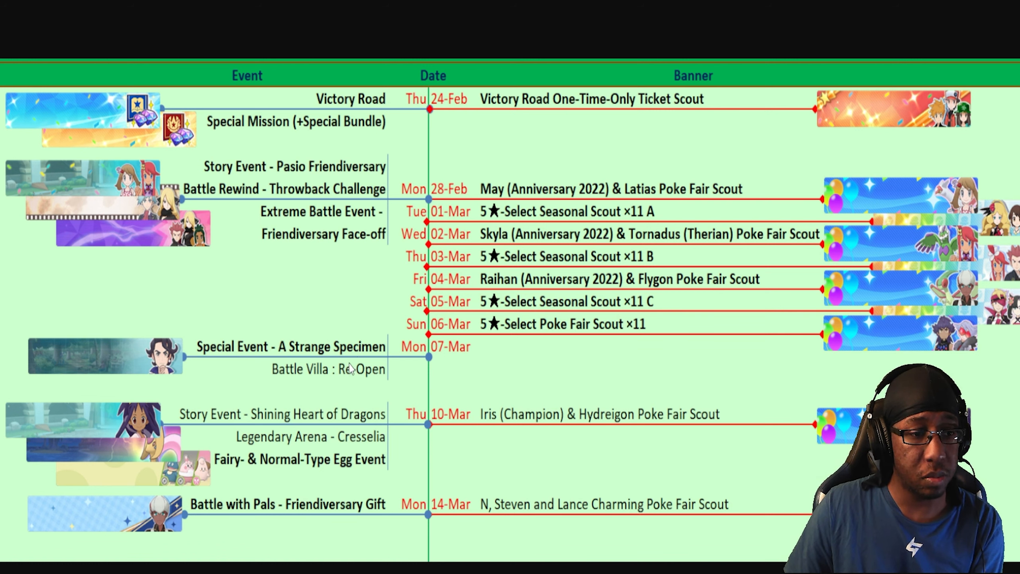
{"action": "mouse_move", "coordinate": [489, 442]}
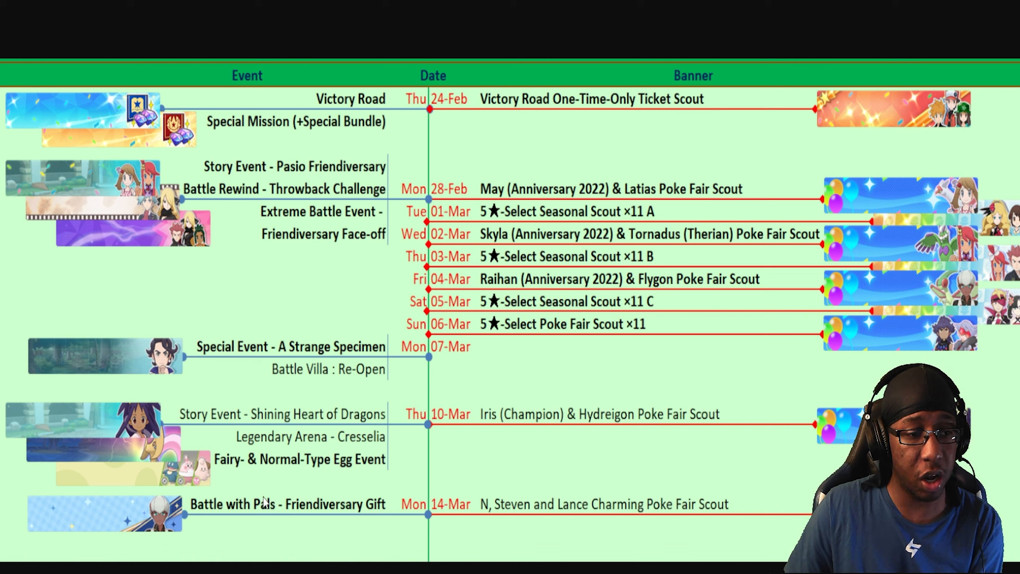
{"action": "mouse_move", "coordinate": [271, 470]}
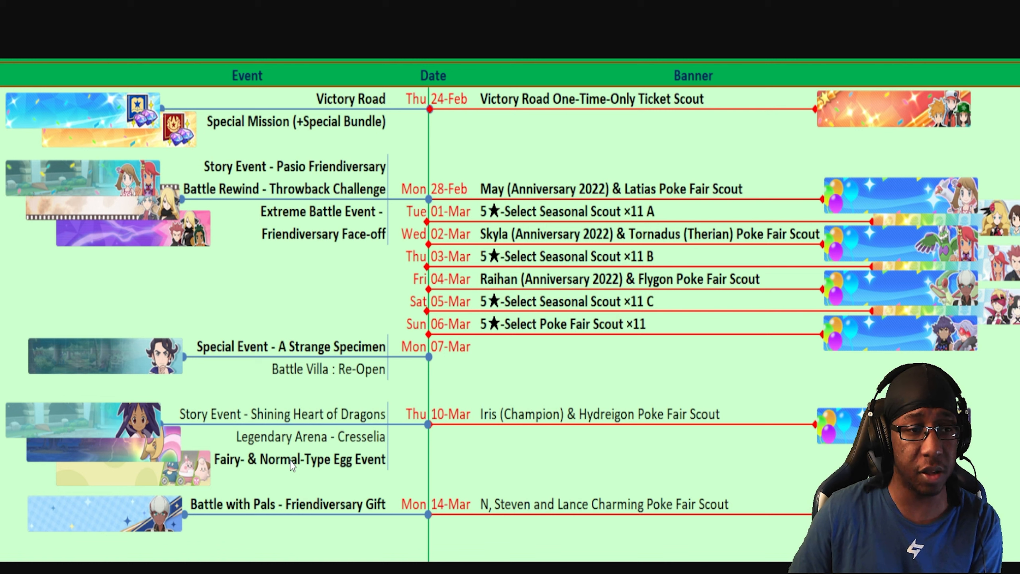
{"action": "mouse_move", "coordinate": [374, 135]}
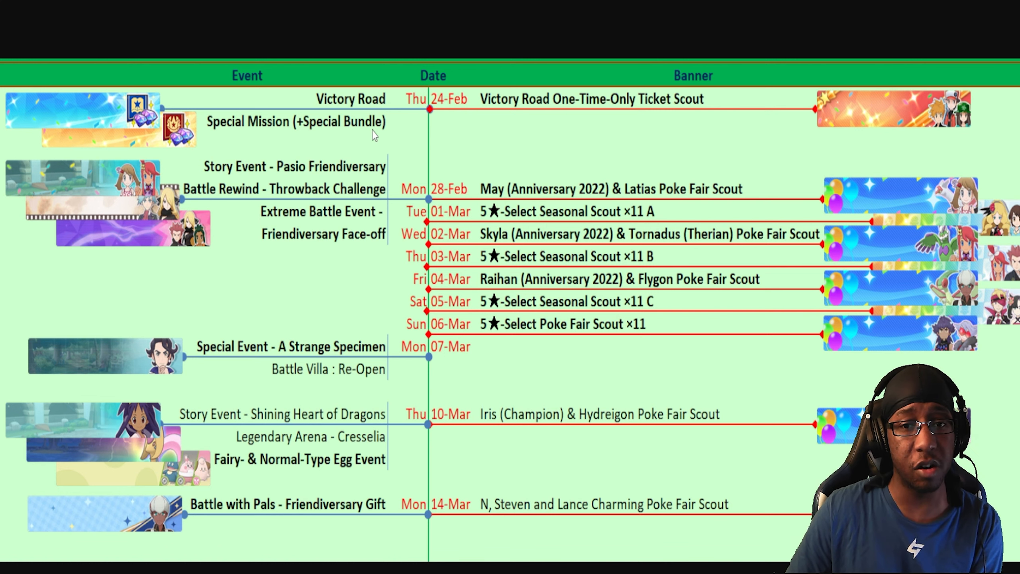
{"action": "mouse_move", "coordinate": [558, 239]}
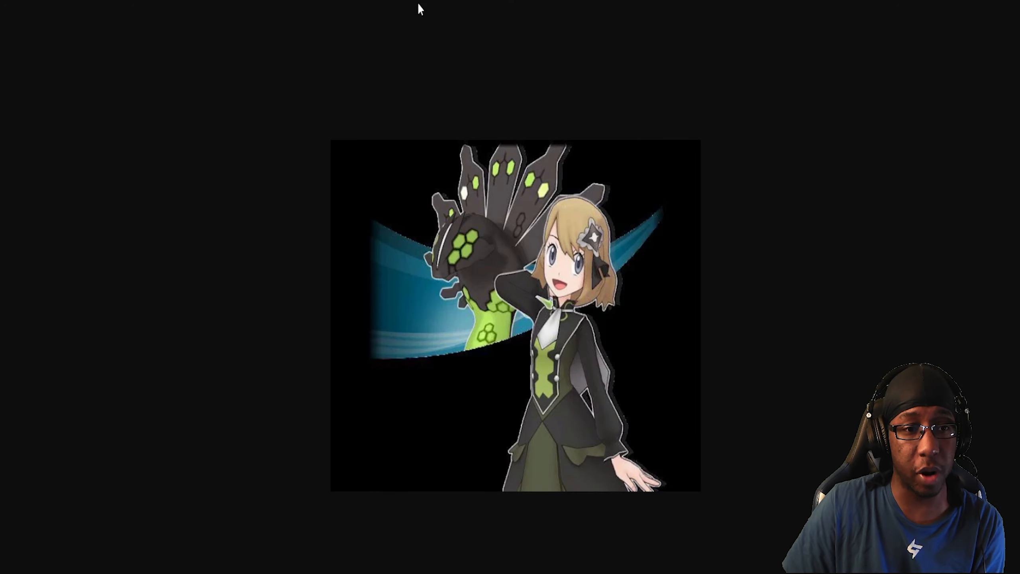
{"action": "mouse_move", "coordinate": [273, 303]}
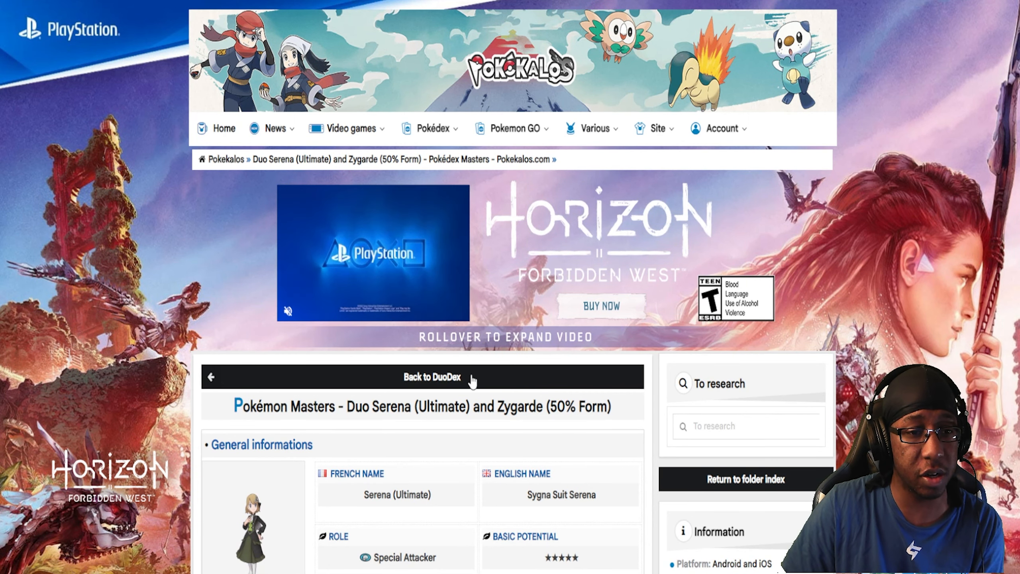
{"action": "scroll", "scroll_direction": "down", "scroll_amount": 3}
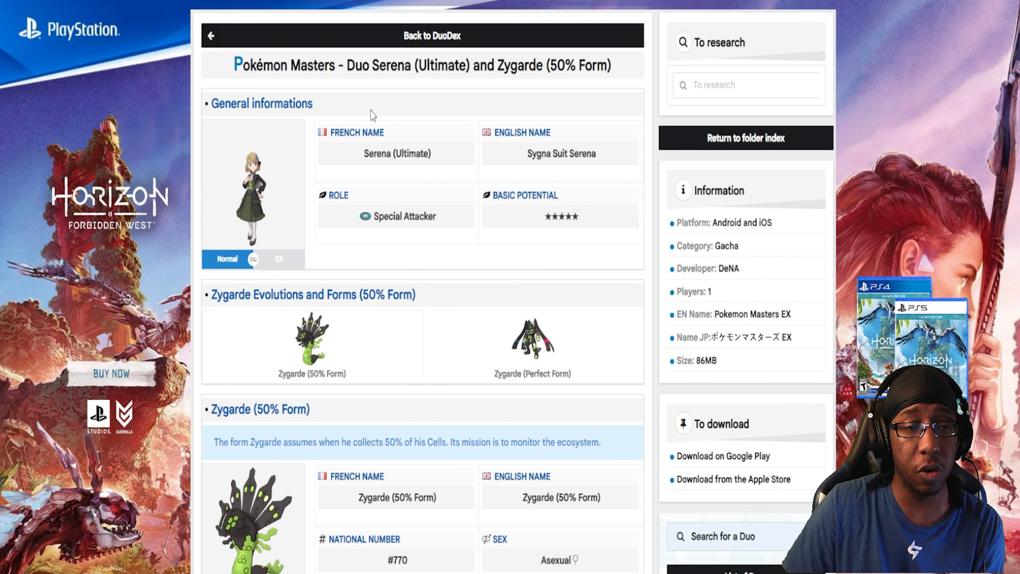
{"action": "mouse_move", "coordinate": [823, 66]}
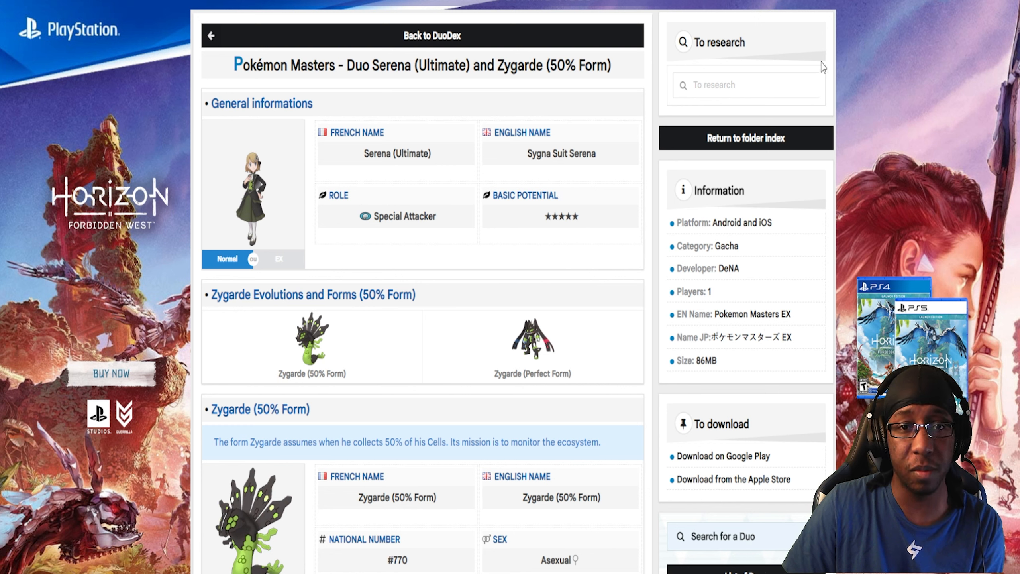
{"action": "mouse_move", "coordinate": [564, 172]}
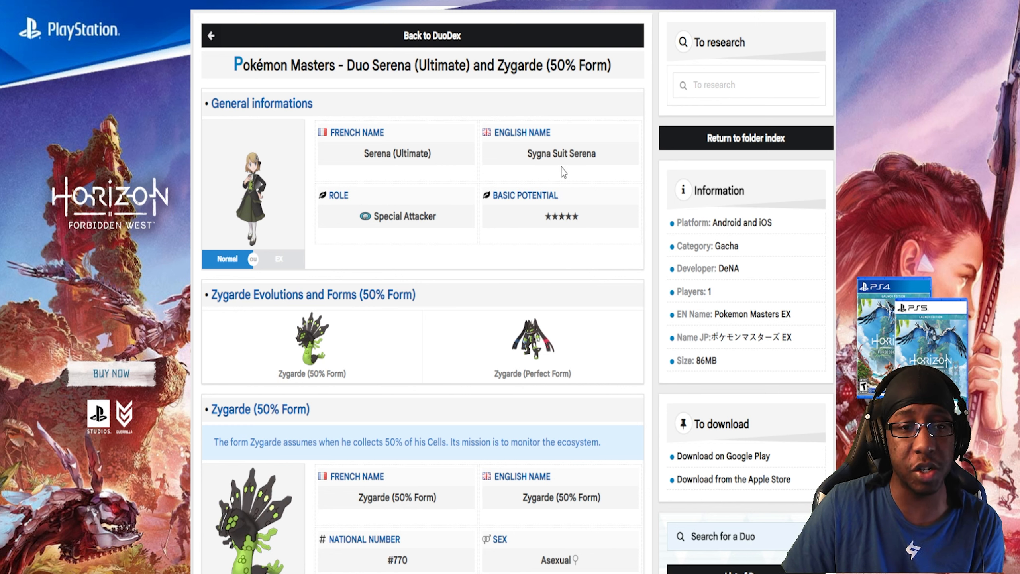
{"action": "mouse_move", "coordinate": [520, 97]}
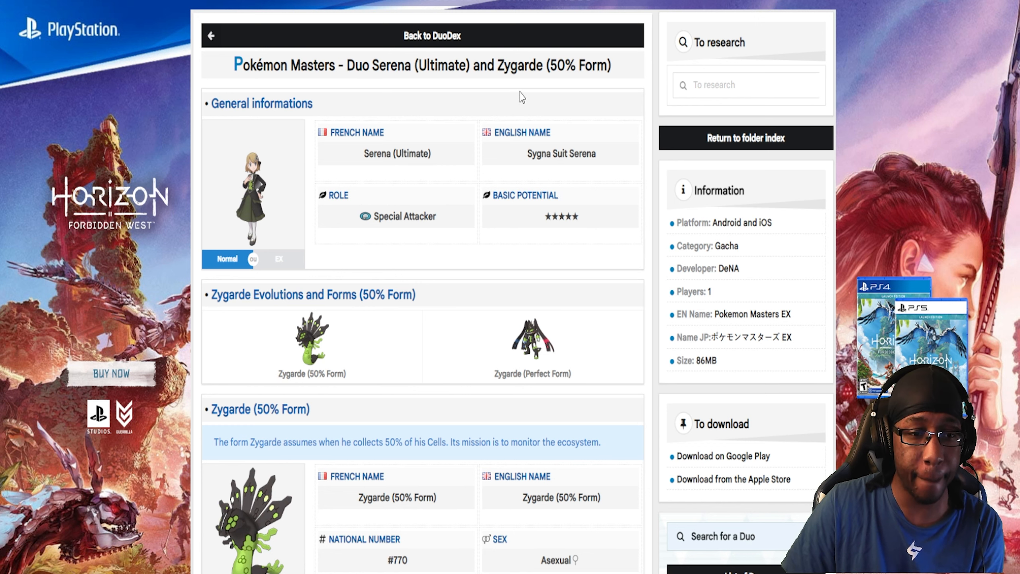
{"action": "mouse_move", "coordinate": [469, 125]}
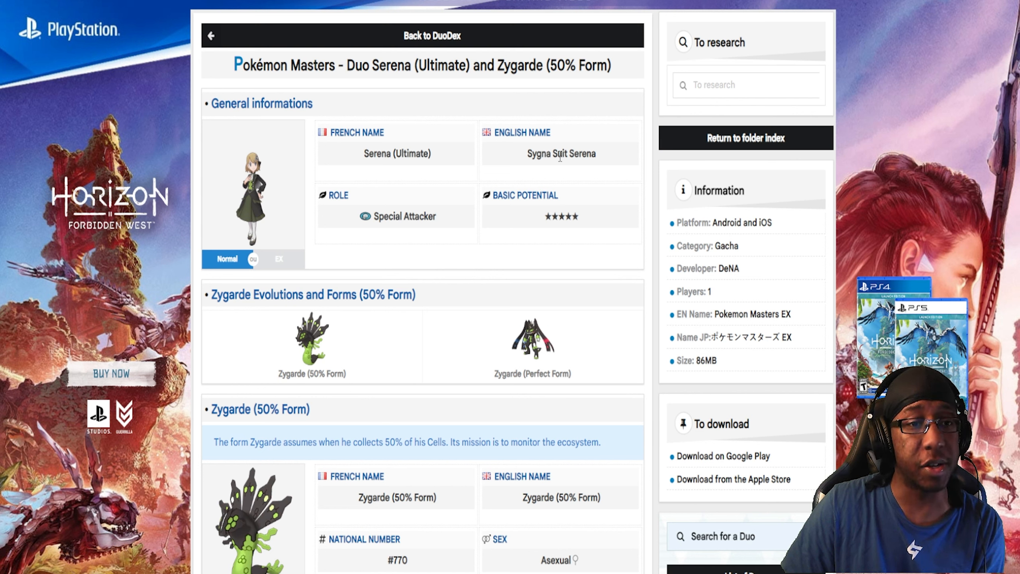
{"action": "mouse_move", "coordinate": [333, 237]}
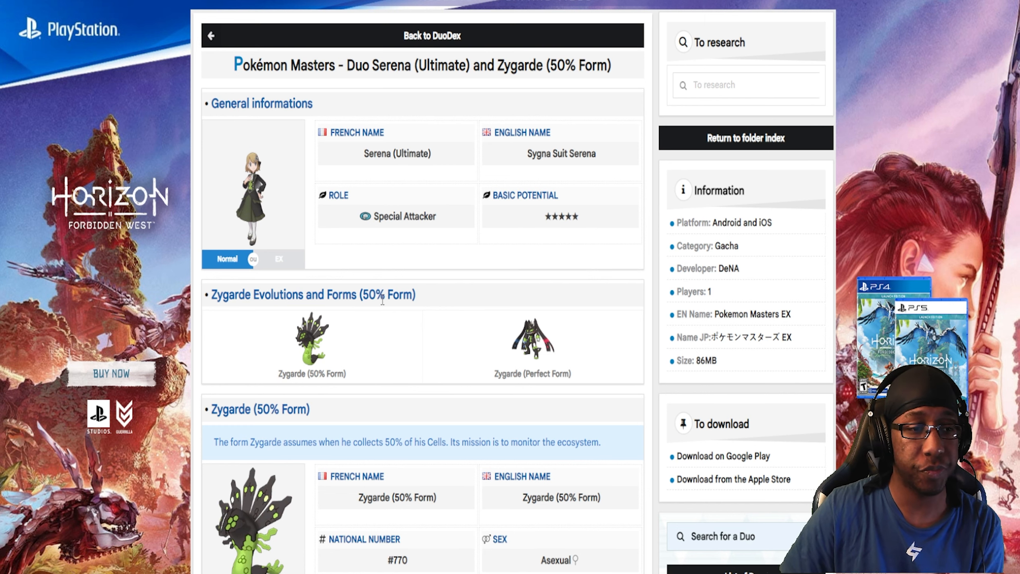
{"action": "mouse_move", "coordinate": [361, 224]}
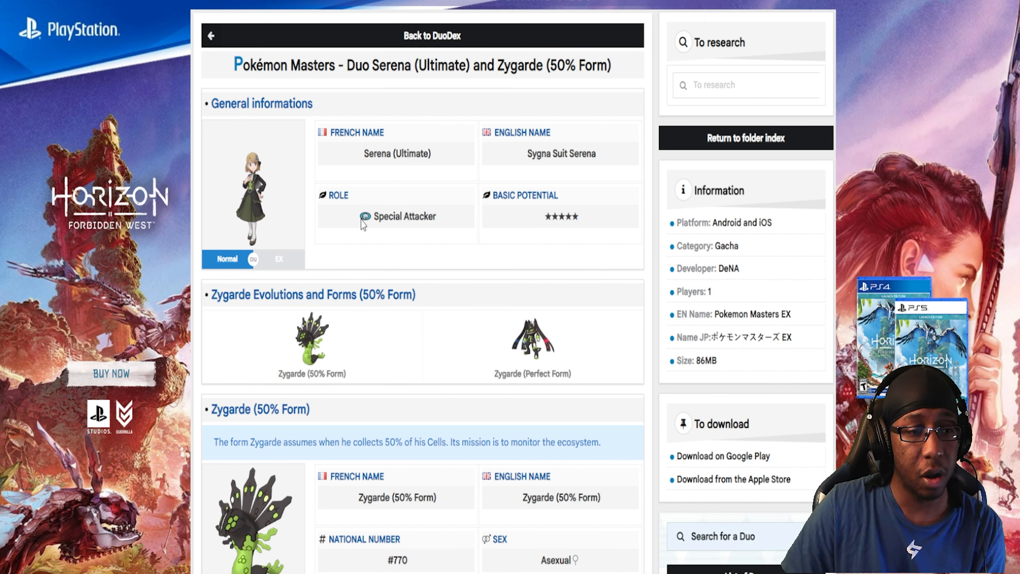
{"action": "scroll", "scroll_direction": "down", "scroll_amount": 3}
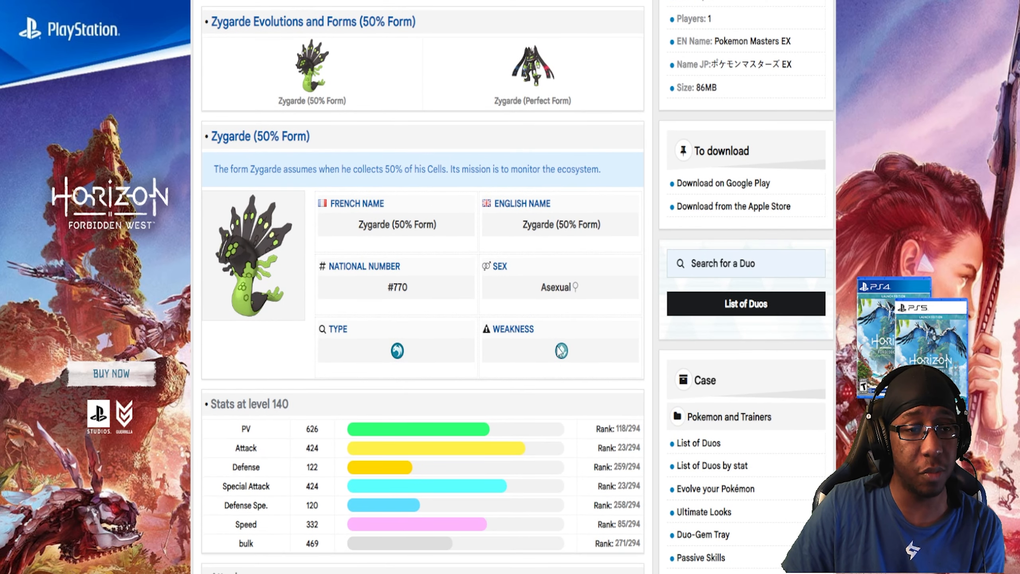
{"action": "scroll", "scroll_direction": "down", "scroll_amount": 3}
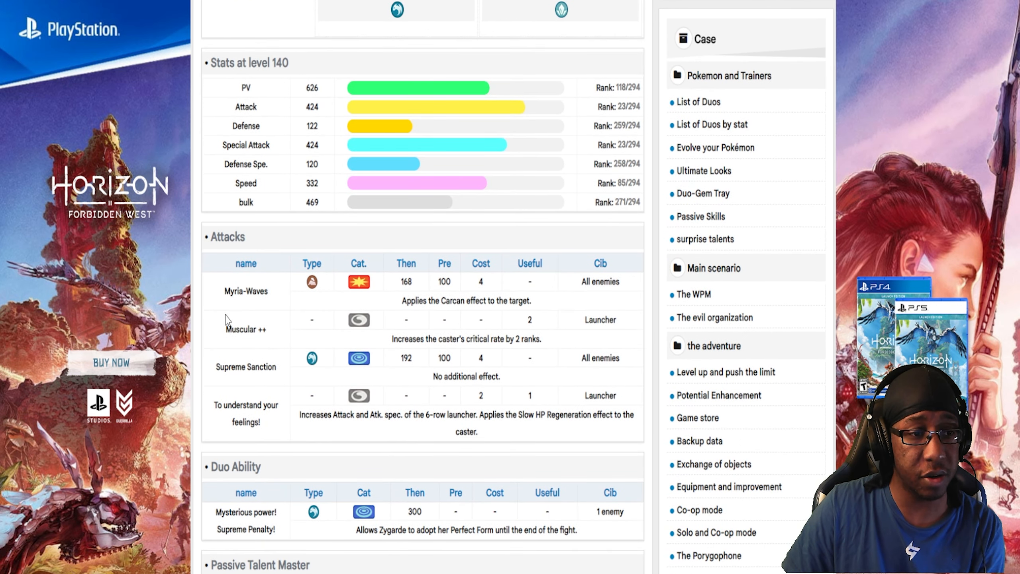
{"action": "scroll", "scroll_direction": "down", "scroll_amount": 3}
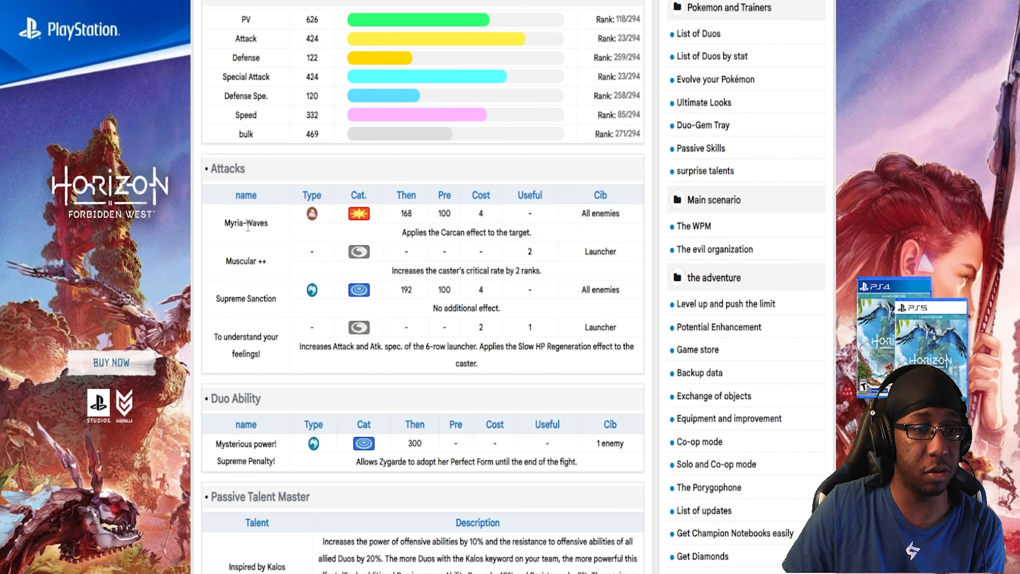
{"action": "mouse_move", "coordinate": [276, 224]}
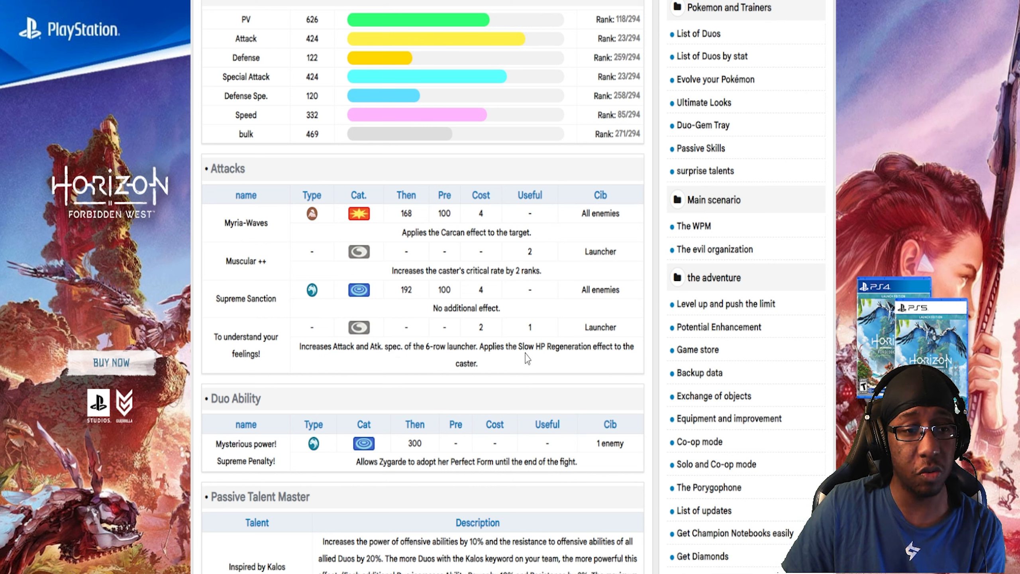
{"action": "mouse_move", "coordinate": [333, 348]}
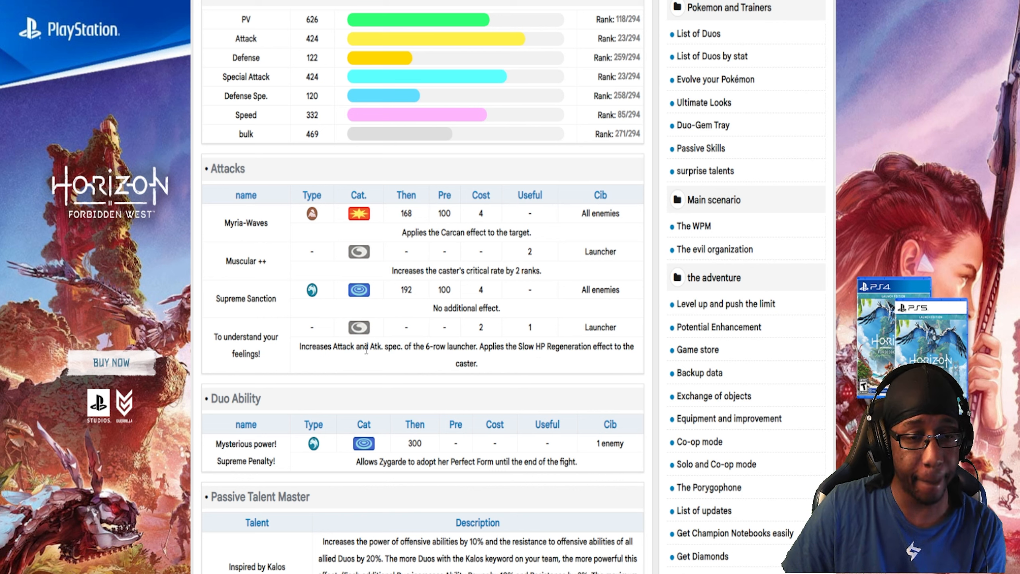
{"action": "mouse_move", "coordinate": [506, 363]}
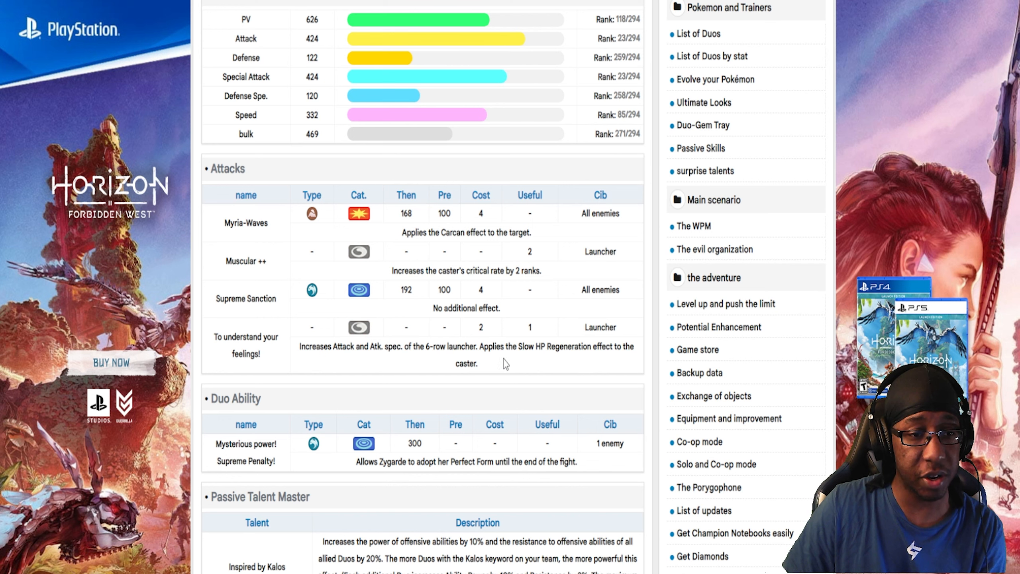
{"action": "mouse_move", "coordinate": [379, 289]}
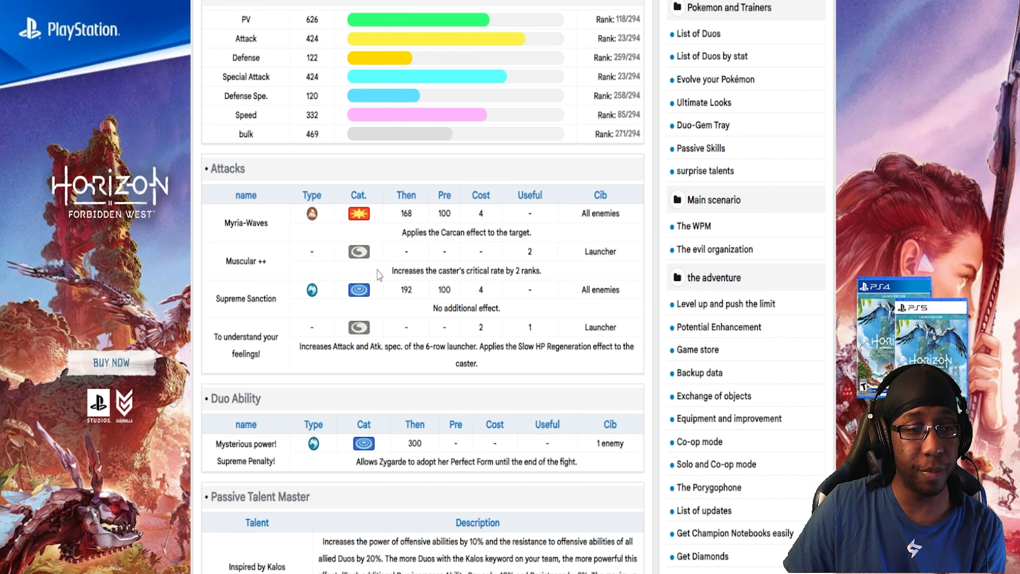
{"action": "mouse_move", "coordinate": [364, 343]}
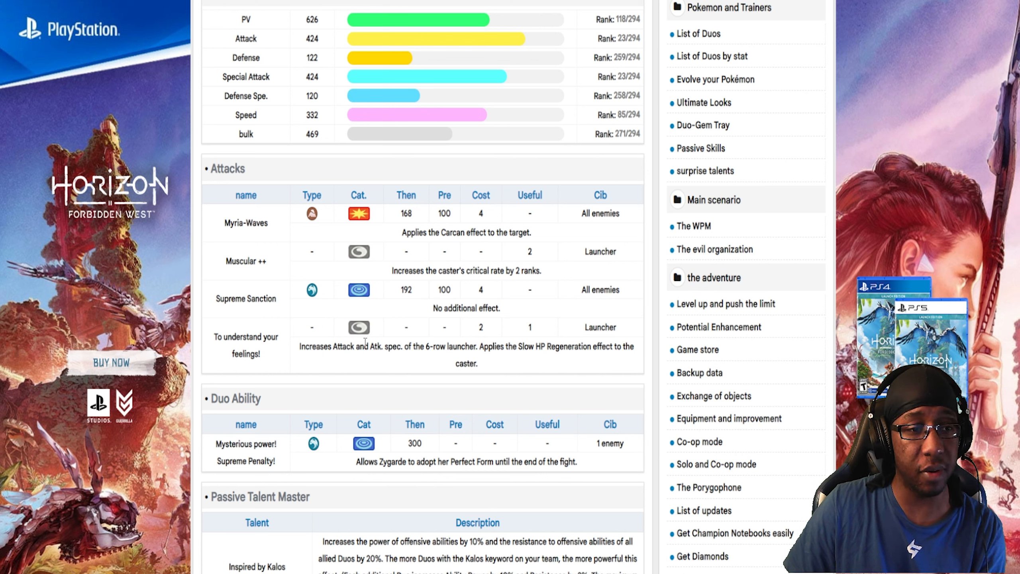
{"action": "mouse_move", "coordinate": [327, 271]}
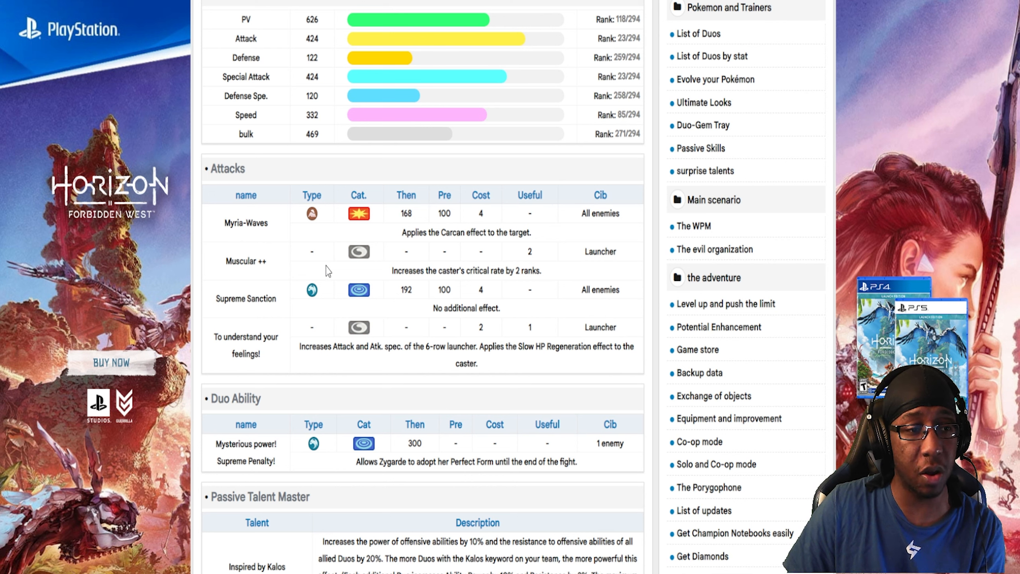
{"action": "mouse_move", "coordinate": [271, 290]}
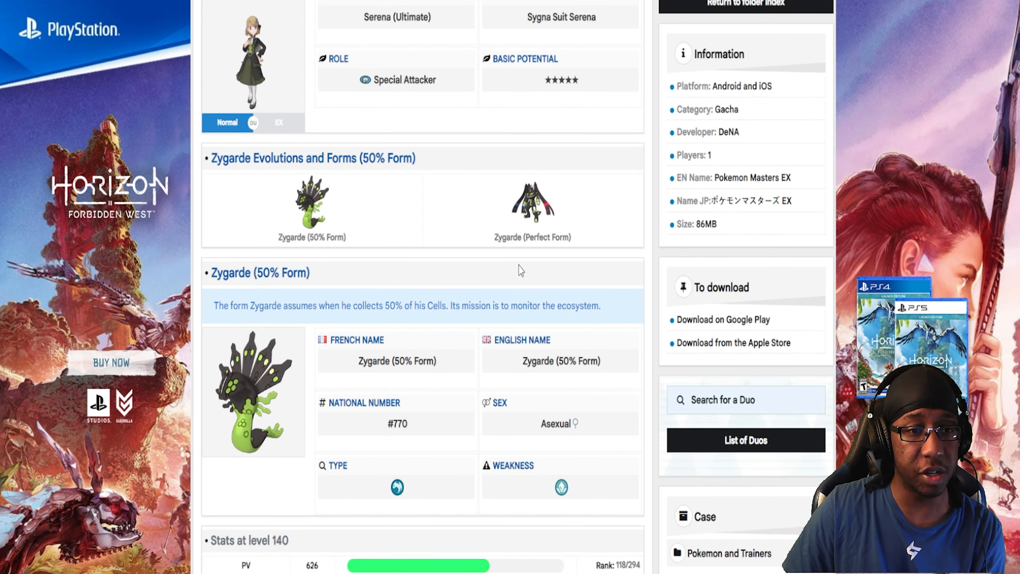
{"action": "mouse_move", "coordinate": [520, 272]}
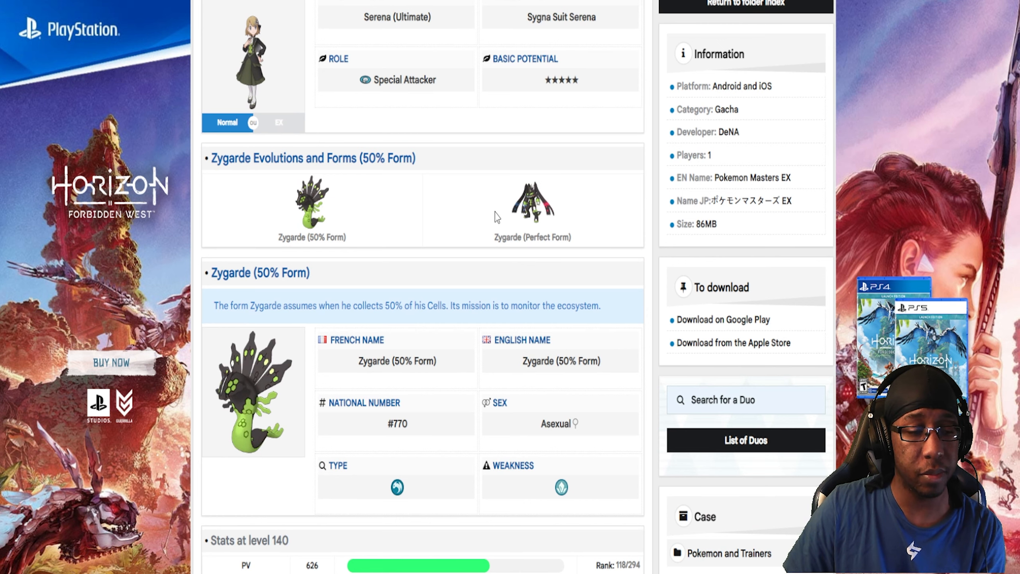
{"action": "scroll", "scroll_direction": "down", "scroll_amount": 3}
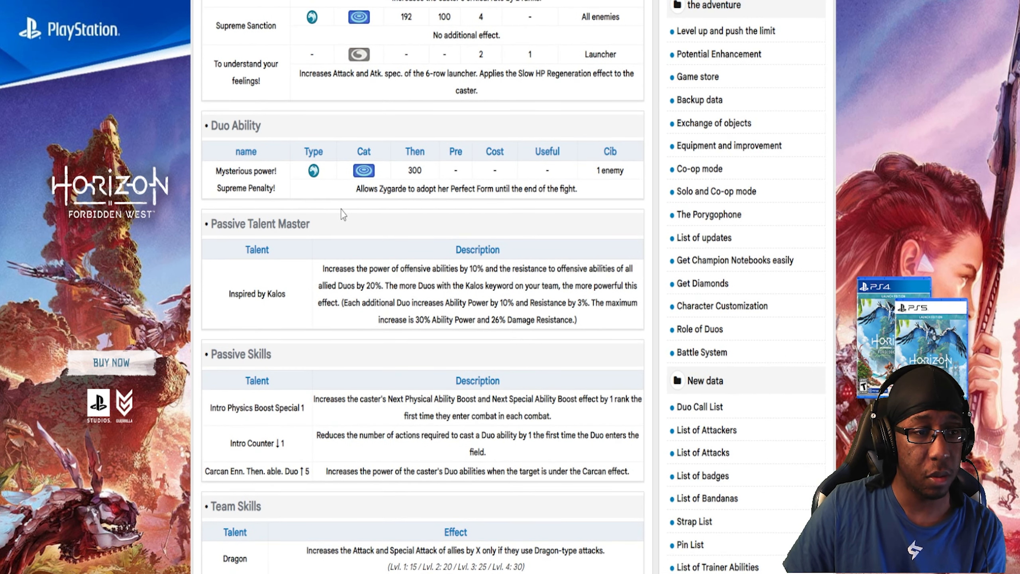
{"action": "mouse_move", "coordinate": [337, 235]}
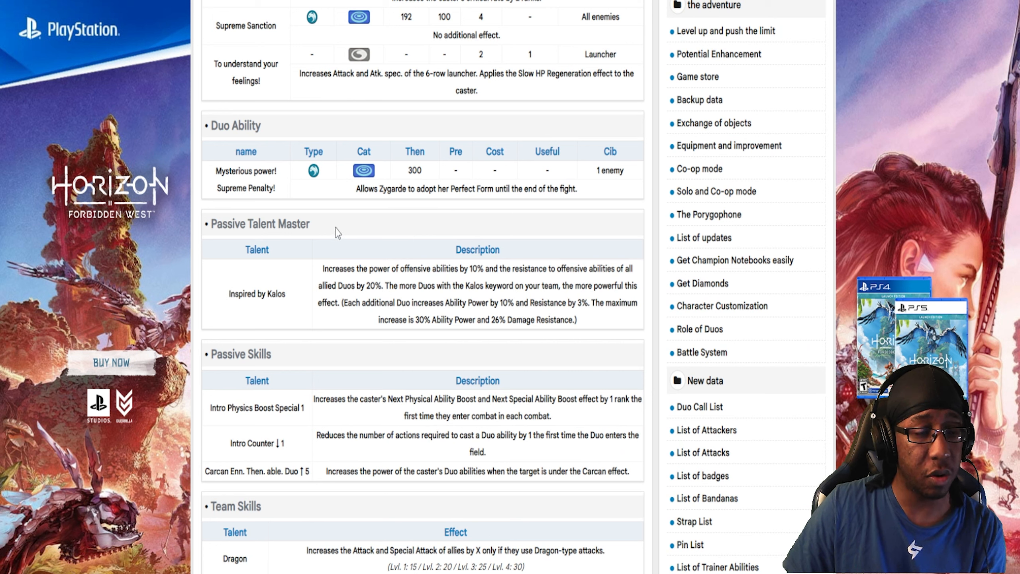
{"action": "mouse_move", "coordinate": [273, 318]}
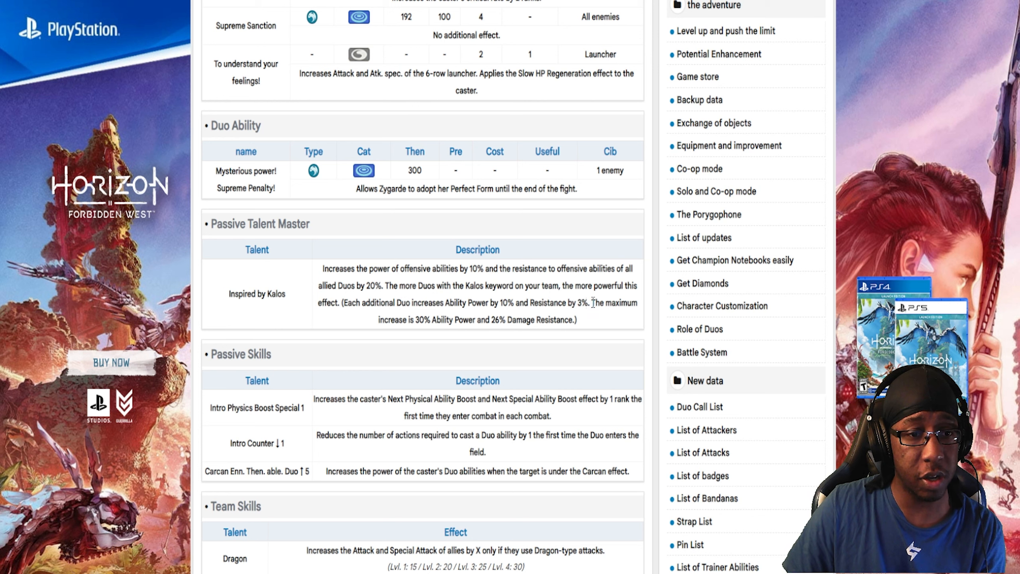
{"action": "mouse_move", "coordinate": [364, 302]}
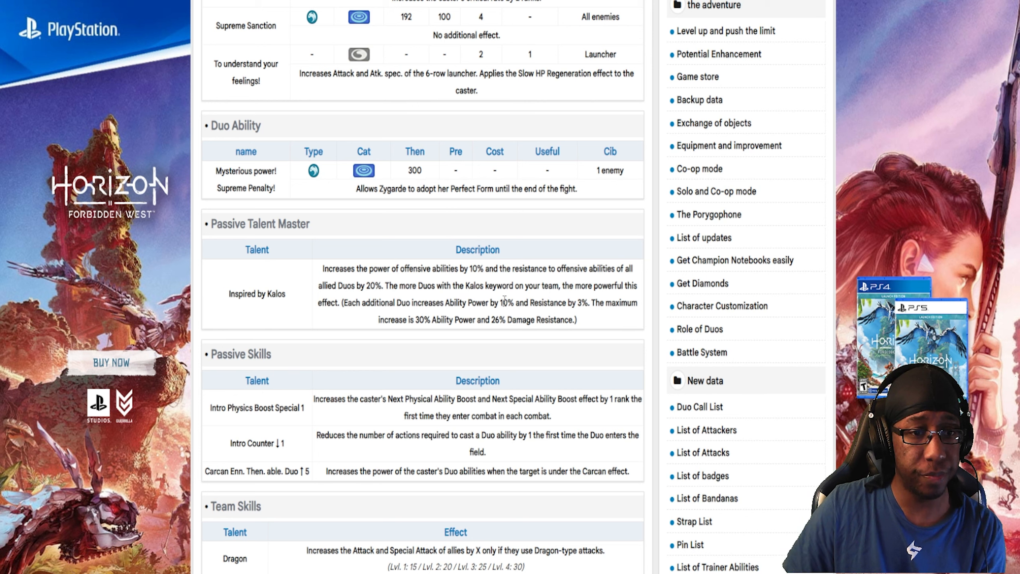
{"action": "mouse_move", "coordinate": [476, 302]}
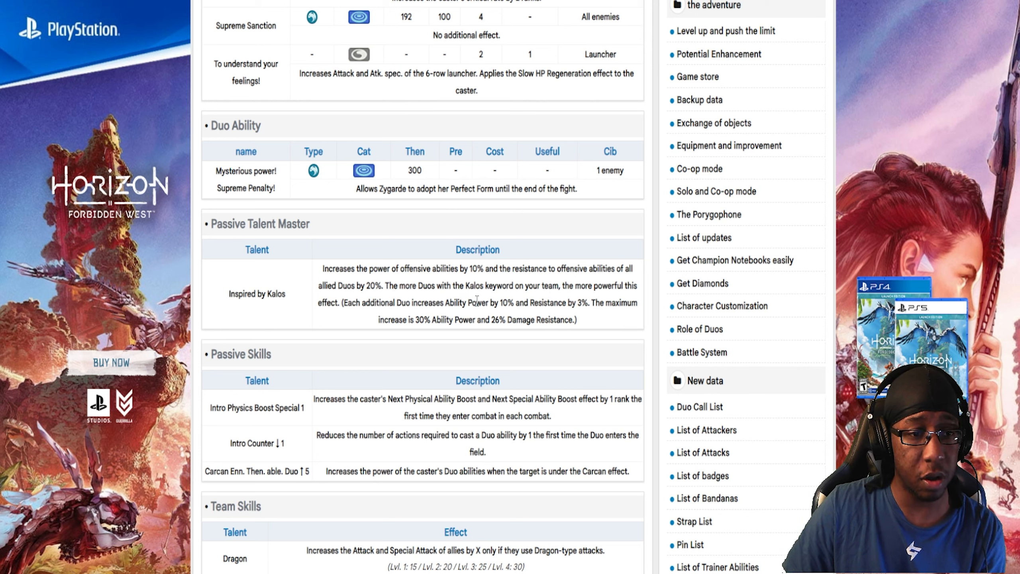
{"action": "mouse_move", "coordinate": [484, 318]}
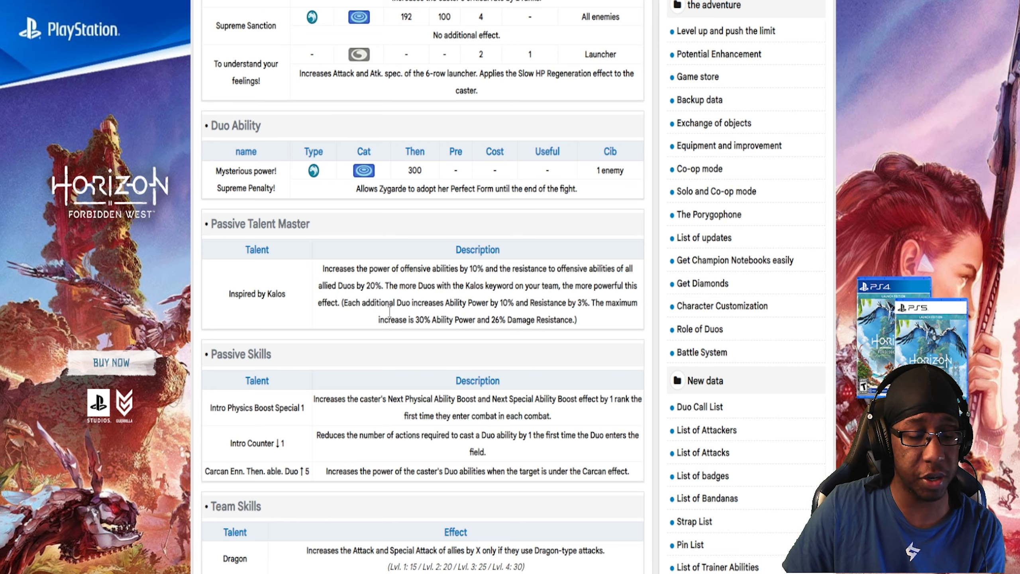
{"action": "scroll", "scroll_direction": "down", "scroll_amount": 3}
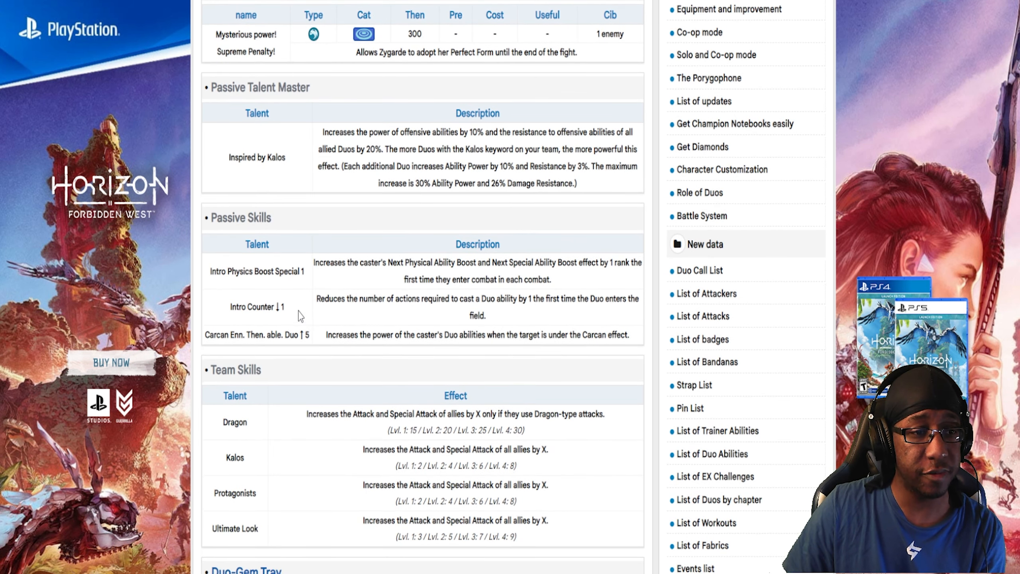
{"action": "mouse_move", "coordinate": [329, 289]}
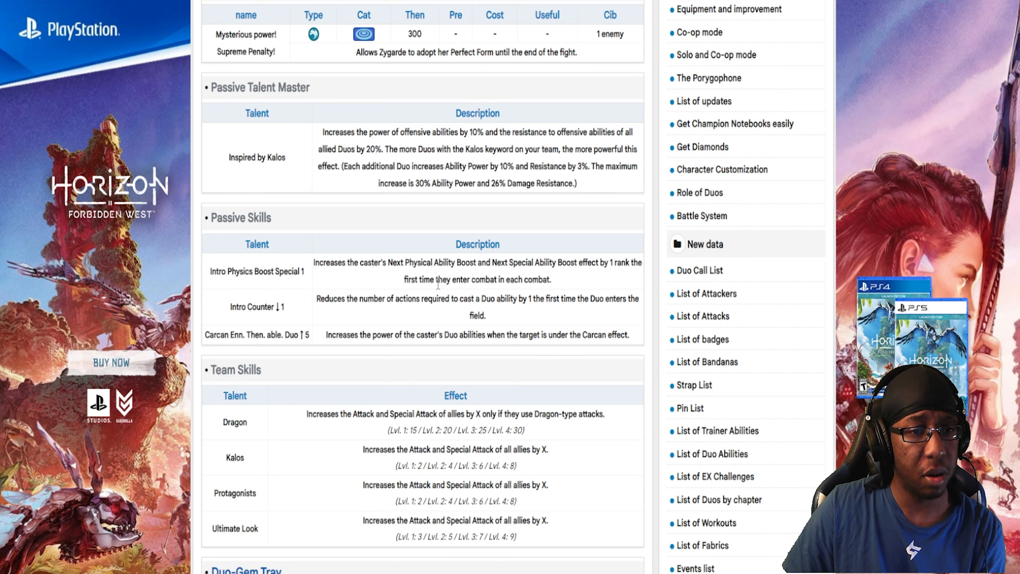
{"action": "mouse_move", "coordinate": [574, 284]}
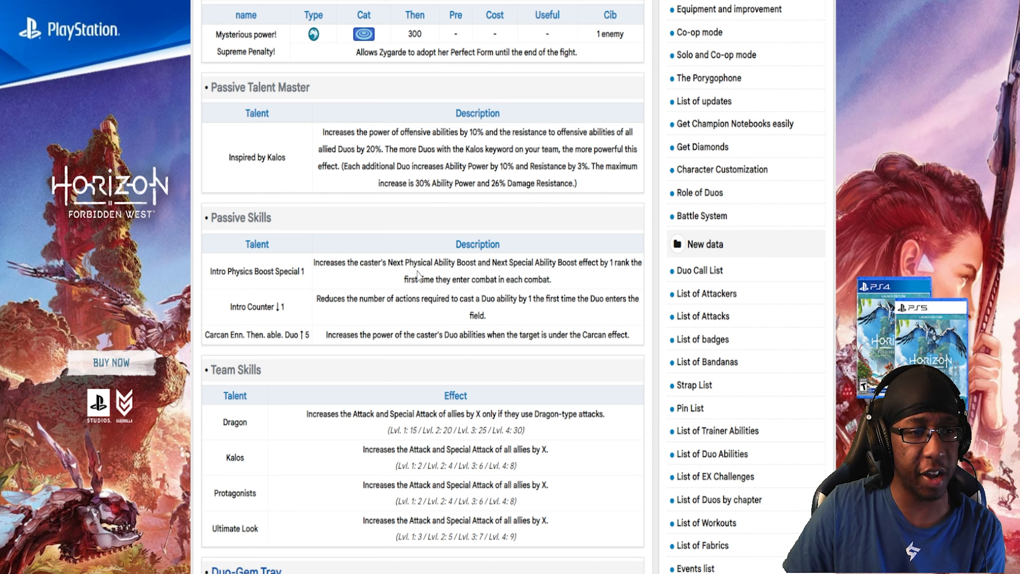
{"action": "mouse_move", "coordinate": [284, 304]}
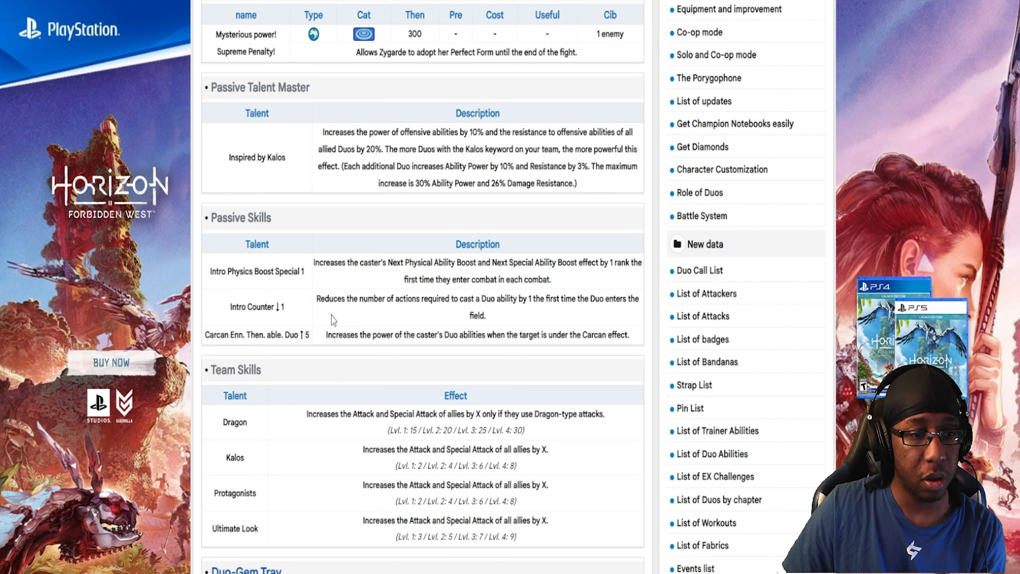
{"action": "mouse_move", "coordinate": [428, 347]}
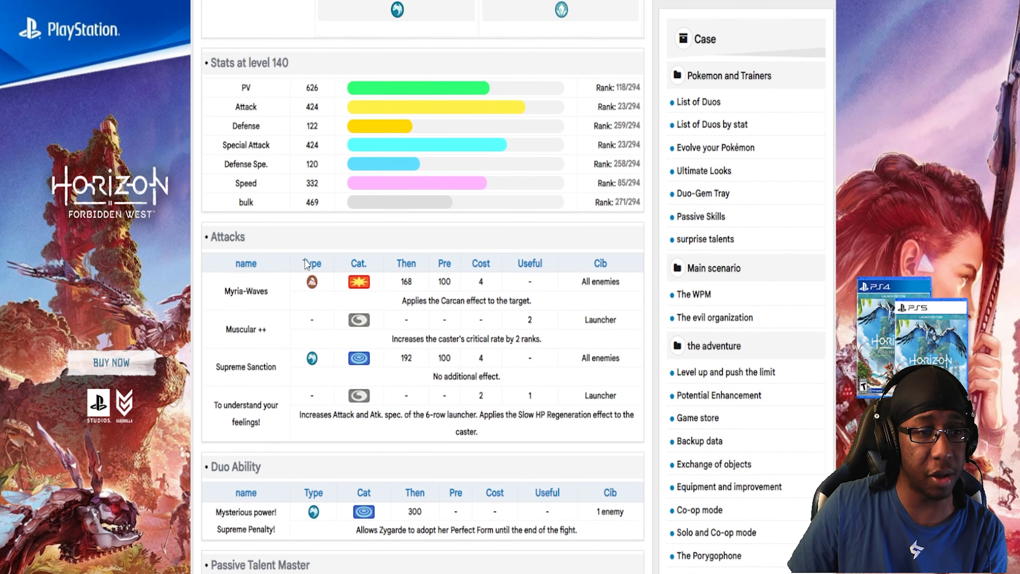
{"action": "mouse_move", "coordinate": [493, 306]}
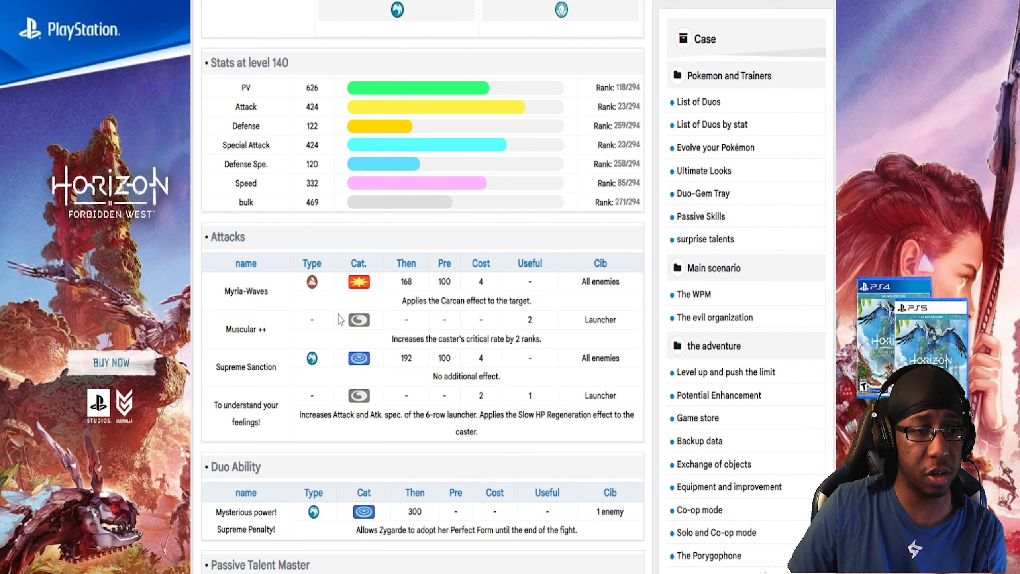
{"action": "scroll", "scroll_direction": "down", "scroll_amount": 3}
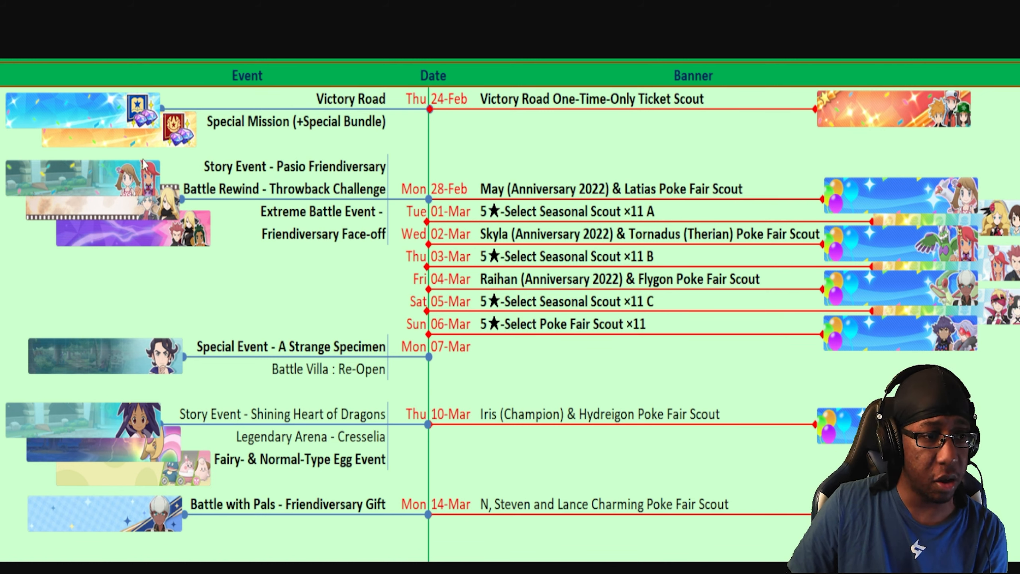
{"action": "mouse_move", "coordinate": [731, 524]}
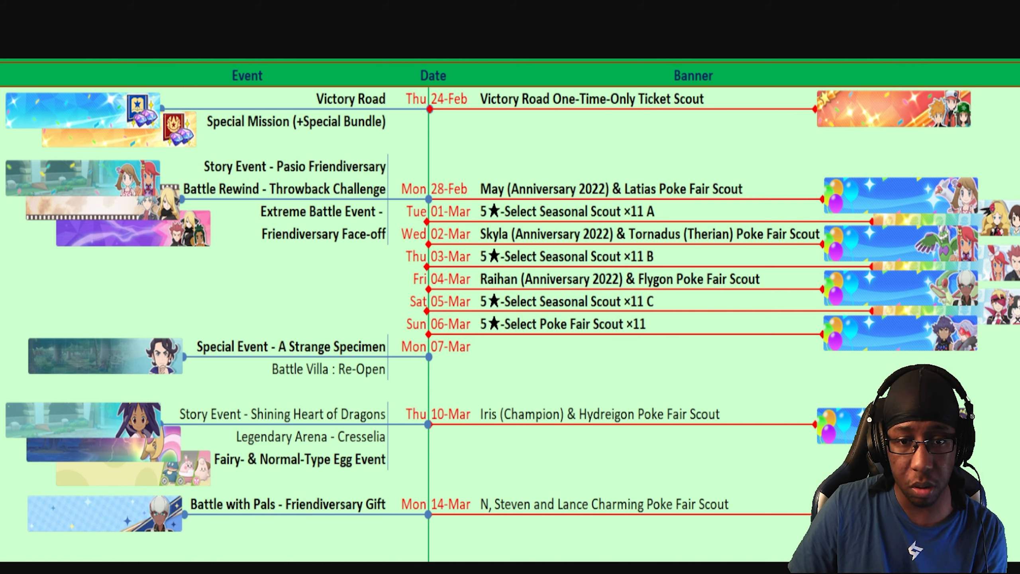
{"action": "mouse_move", "coordinate": [275, 77]}
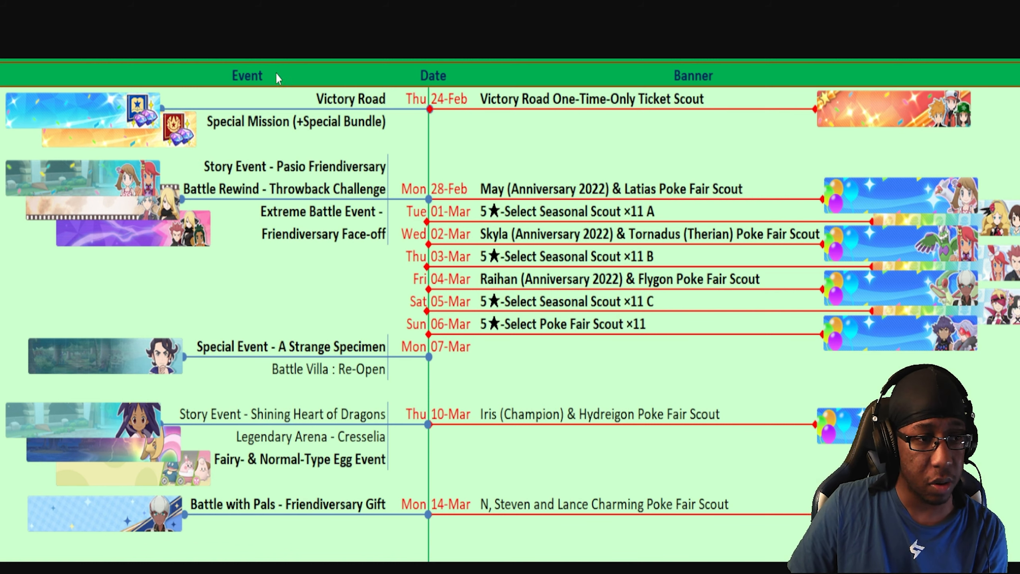